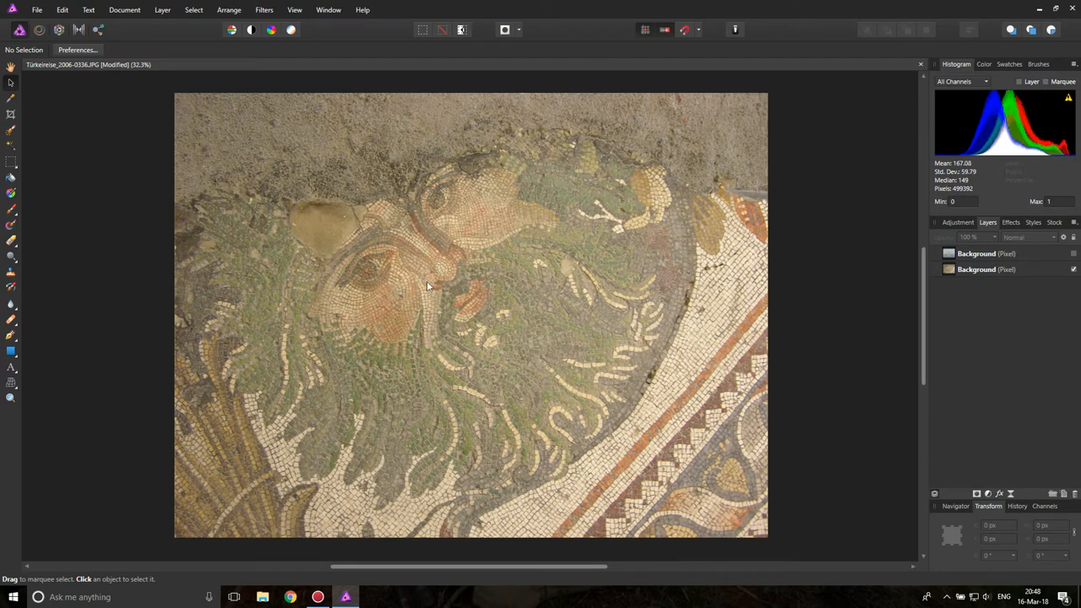
pyautogui.moveTo(826, 338)
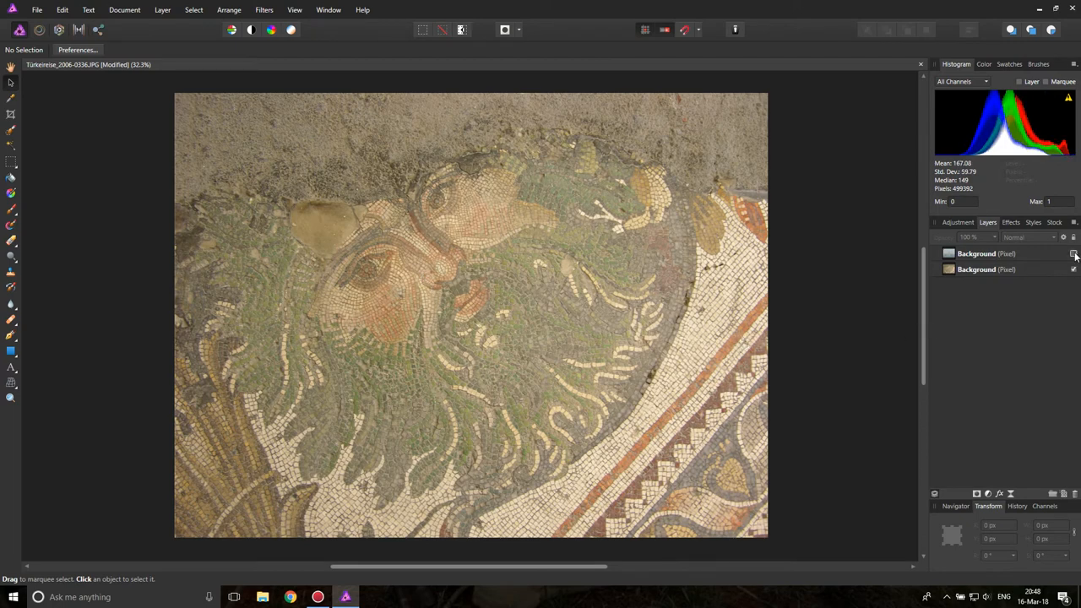
# Bring the hazy Istanbul skyline photo to the front instead of the mosaic.
pyautogui.click(1071, 253)
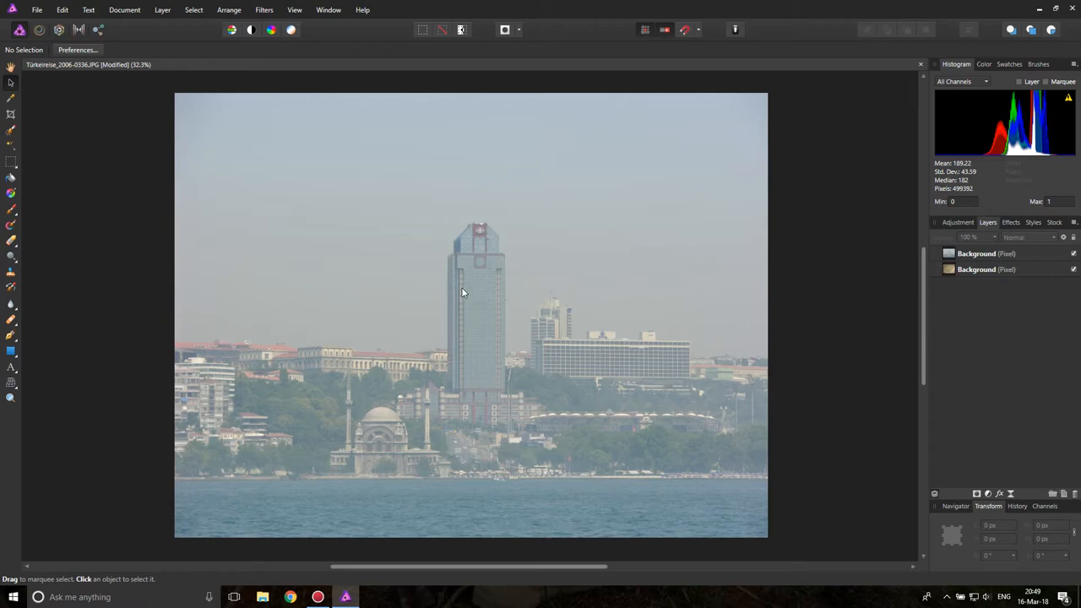
pyautogui.moveTo(545, 326)
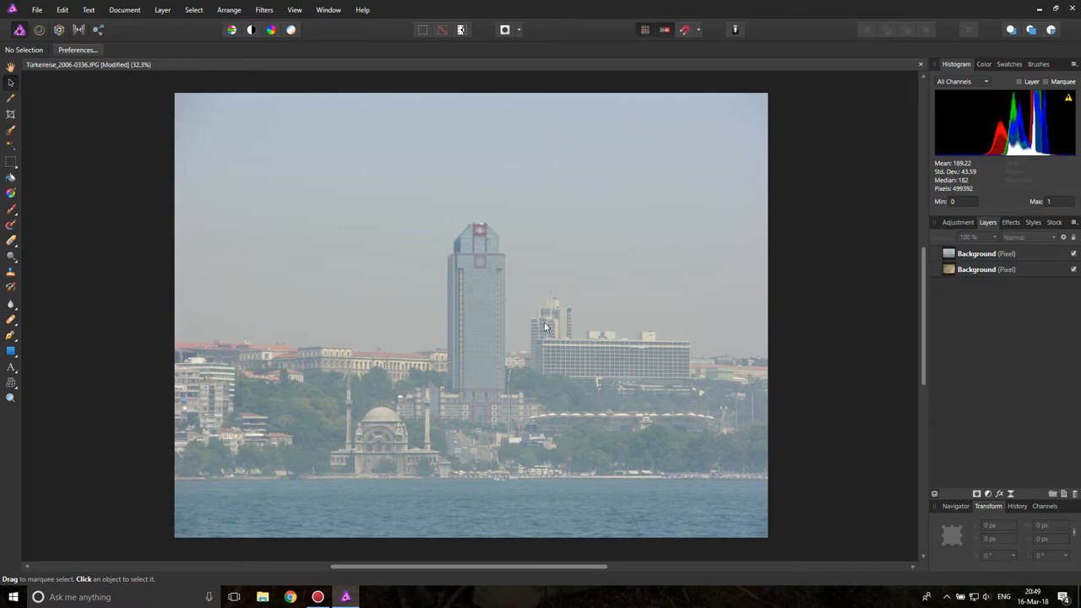
# Add a Levels adjustment over the skyline and start raising its black level to darken the haze.
pyautogui.click(990, 253)
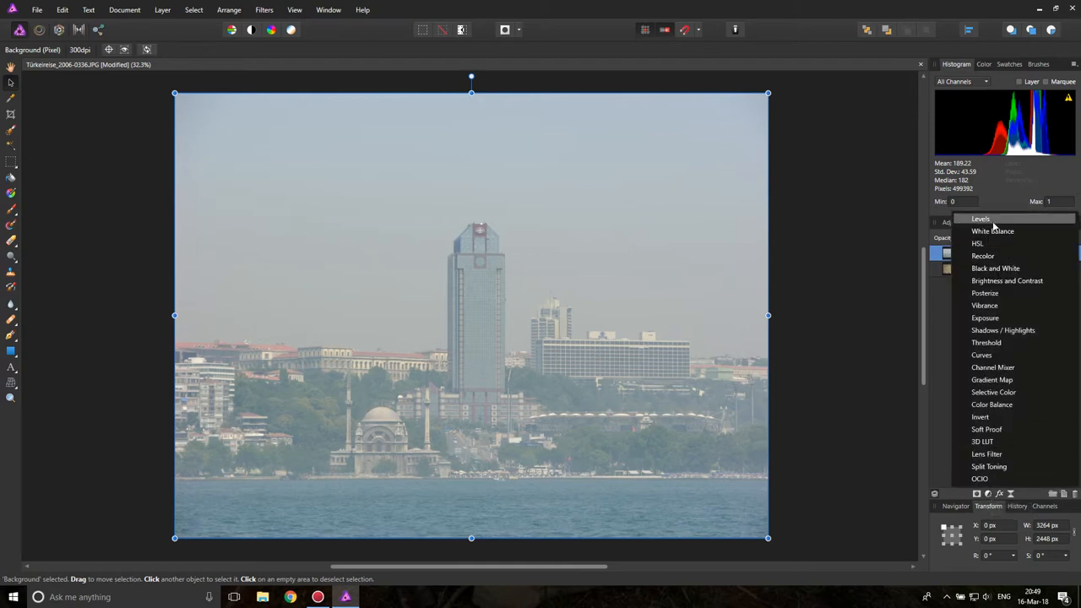
pyautogui.click(980, 218)
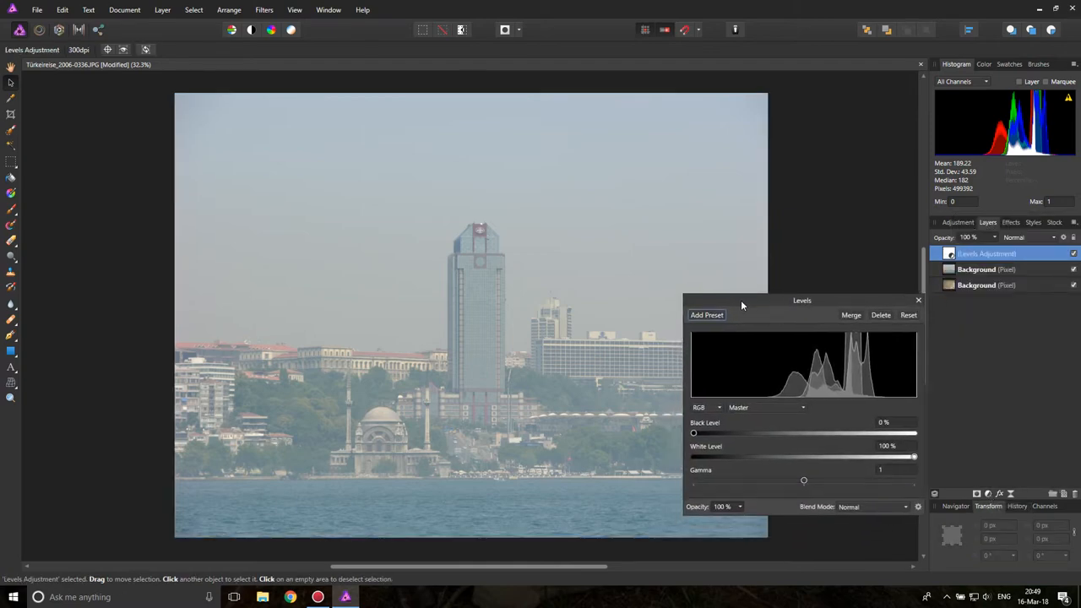
pyautogui.moveTo(801, 301); pyautogui.dragTo(731, 280)
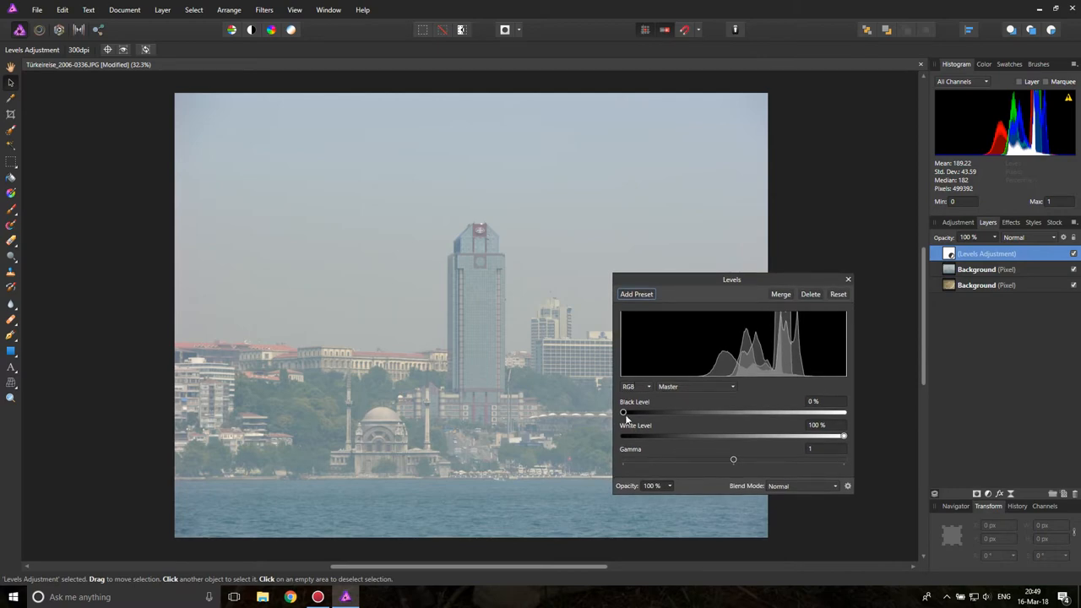
pyautogui.moveTo(624, 412); pyautogui.dragTo(639, 412)
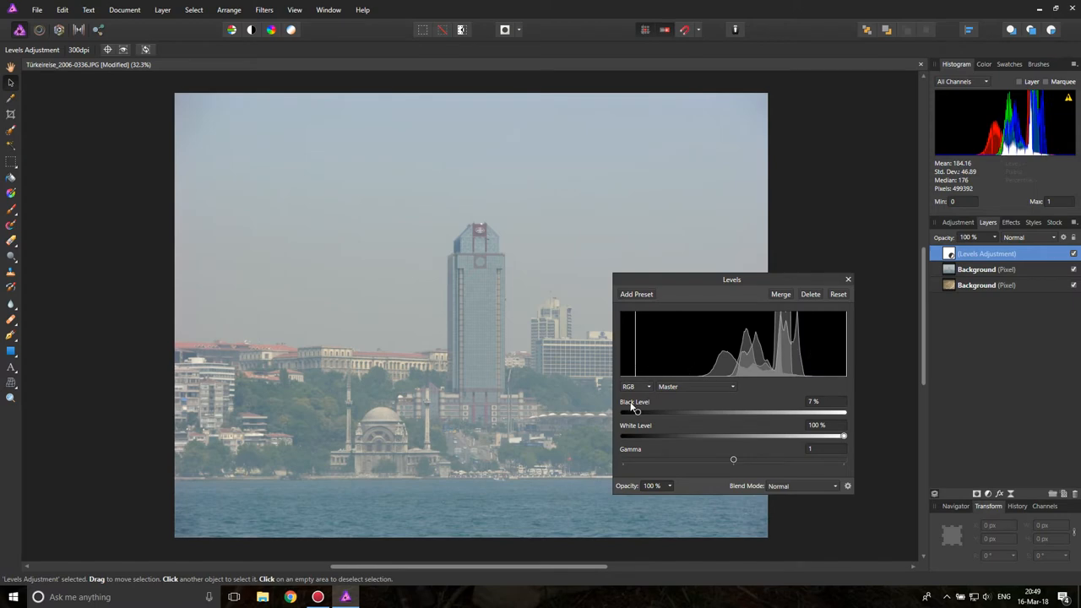
pyautogui.moveTo(632, 412); pyautogui.dragTo(696, 412)
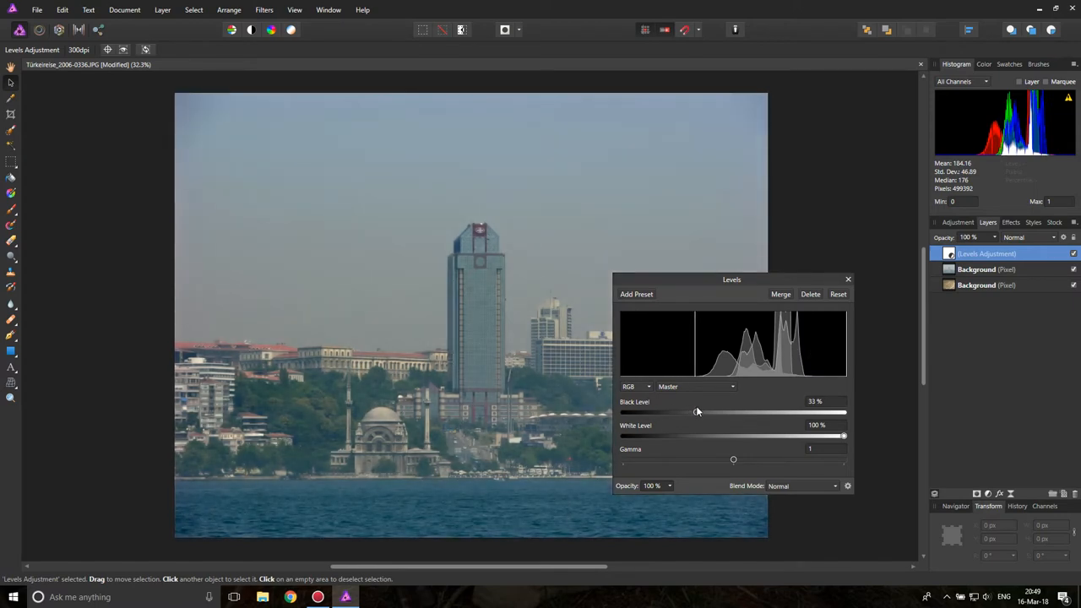
pyautogui.moveTo(696, 413); pyautogui.dragTo(700, 412)
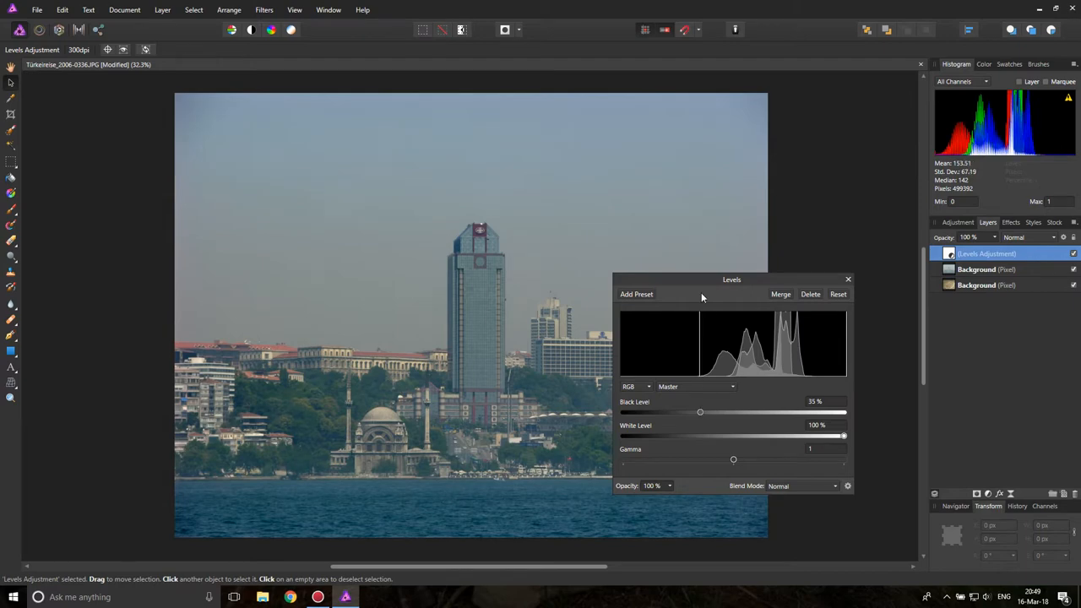
# Lower the white level to about 81% and settle the black level at about 39%.
pyautogui.moveTo(731, 280); pyautogui.dragTo(791, 256)
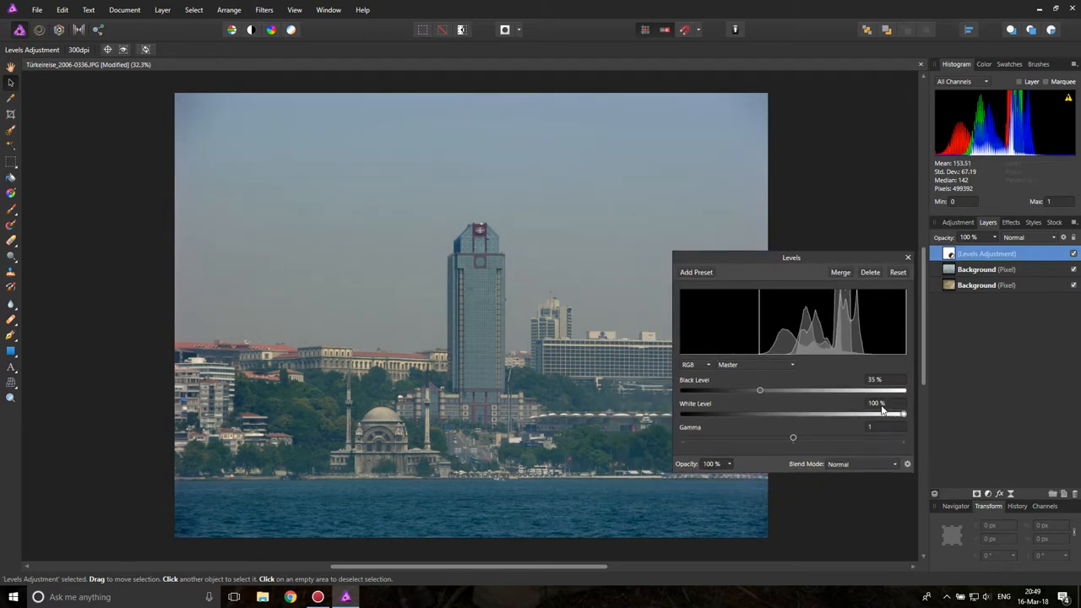
pyautogui.moveTo(902, 412); pyautogui.dragTo(875, 412)
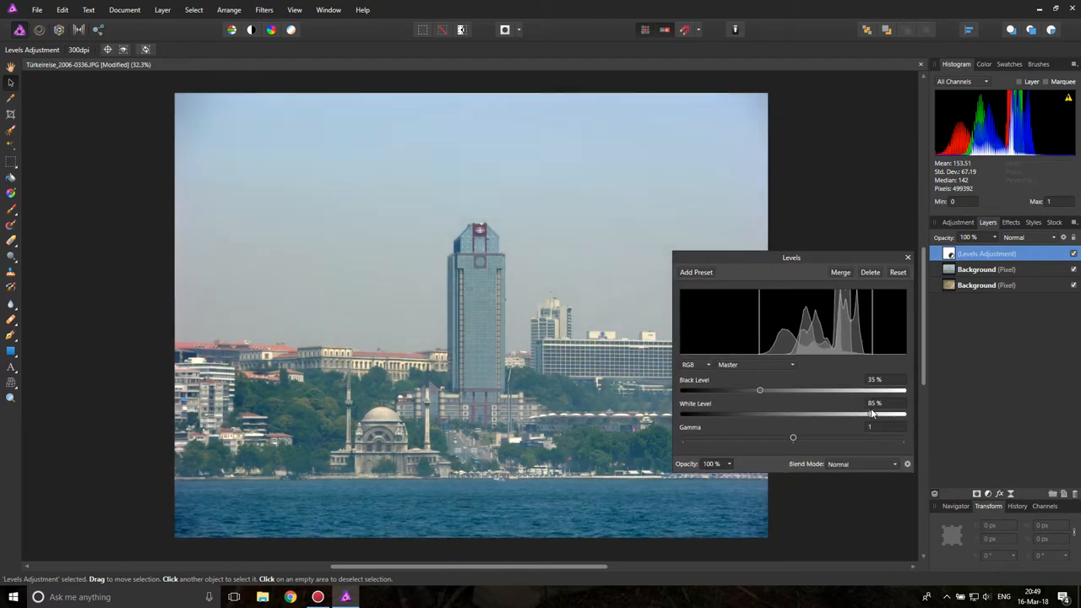
pyautogui.moveTo(872, 414); pyautogui.dragTo(858, 414)
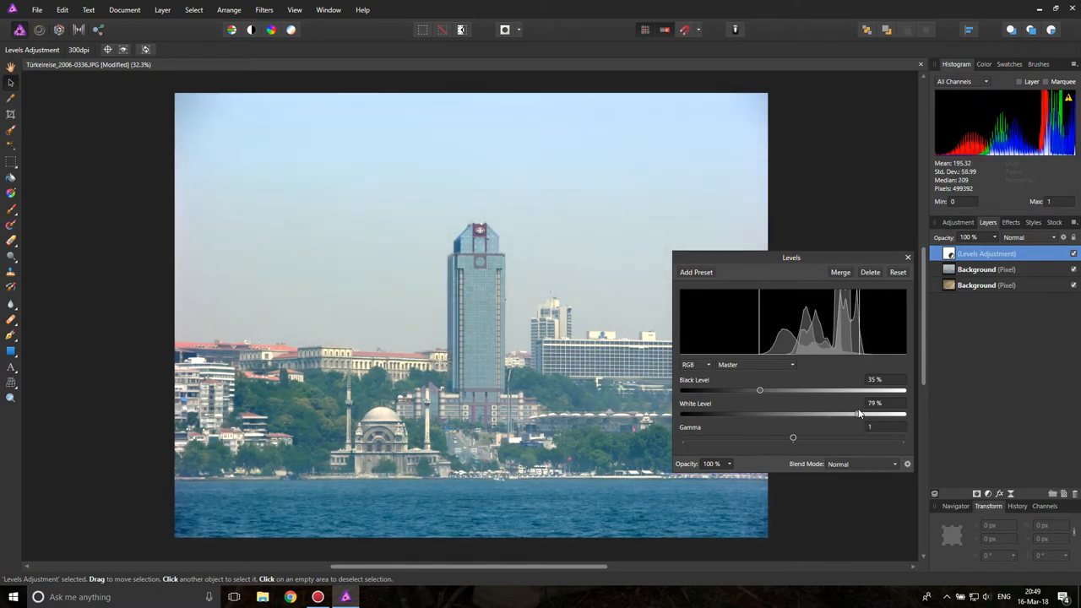
pyautogui.moveTo(858, 413); pyautogui.dragTo(861, 414)
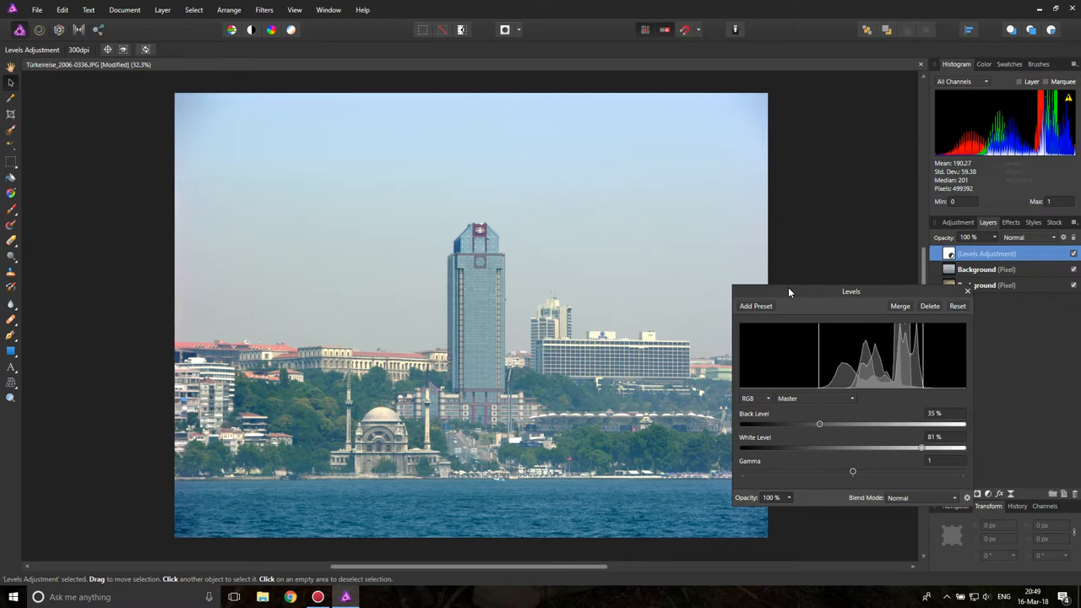
pyautogui.moveTo(790, 291); pyautogui.dragTo(820, 273)
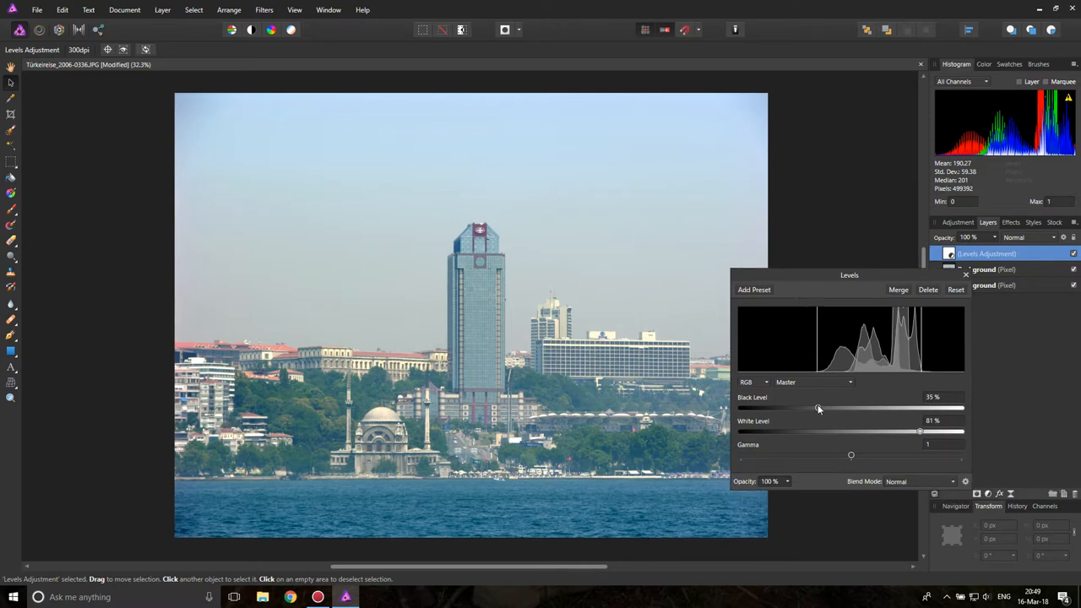
pyautogui.moveTo(818, 409); pyautogui.dragTo(824, 409)
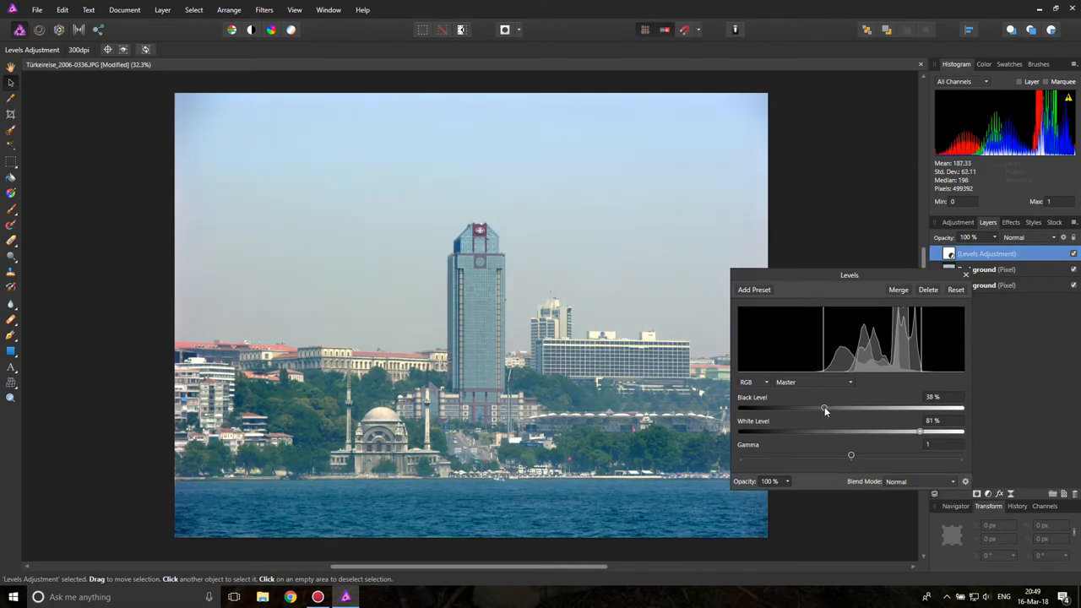
pyautogui.moveTo(824, 407); pyautogui.dragTo(828, 407)
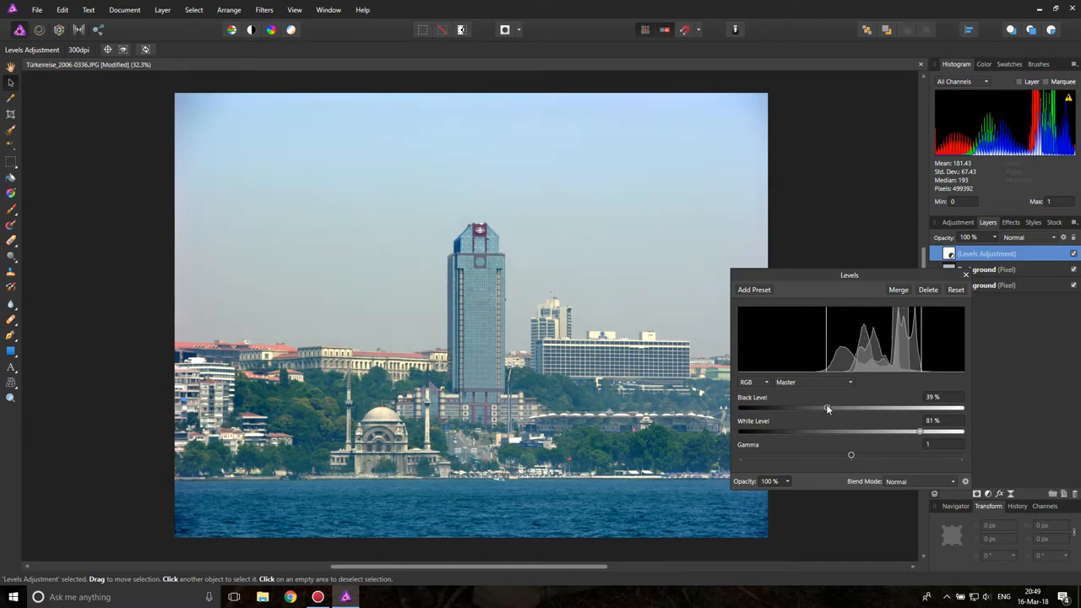
pyautogui.moveTo(828, 409); pyautogui.dragTo(835, 409)
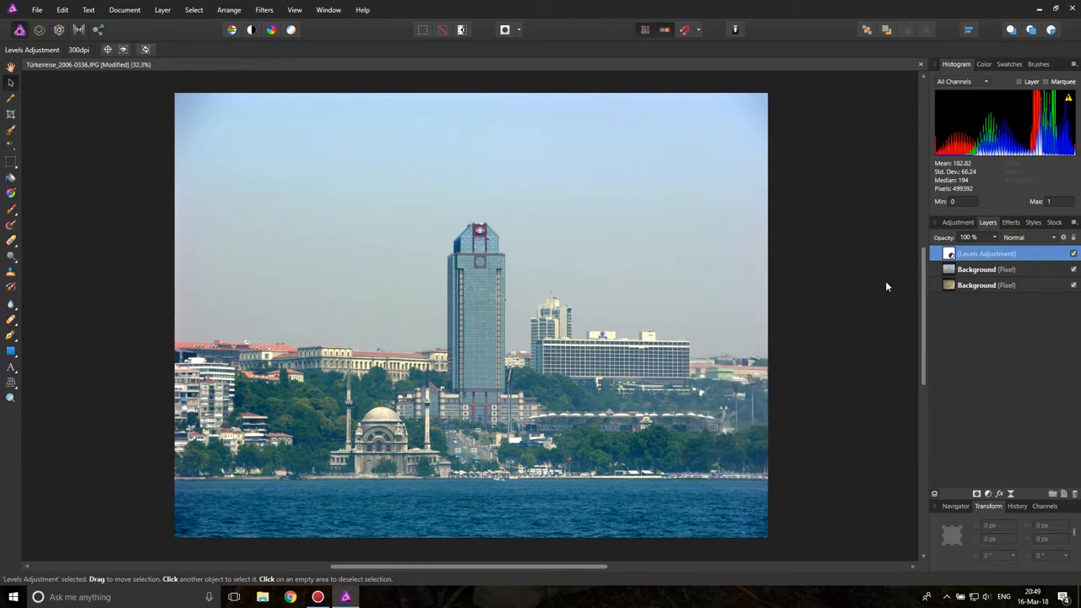
# Add a Curves adjustment above Levels and set it to the Blue channel.
pyautogui.click(986, 493)
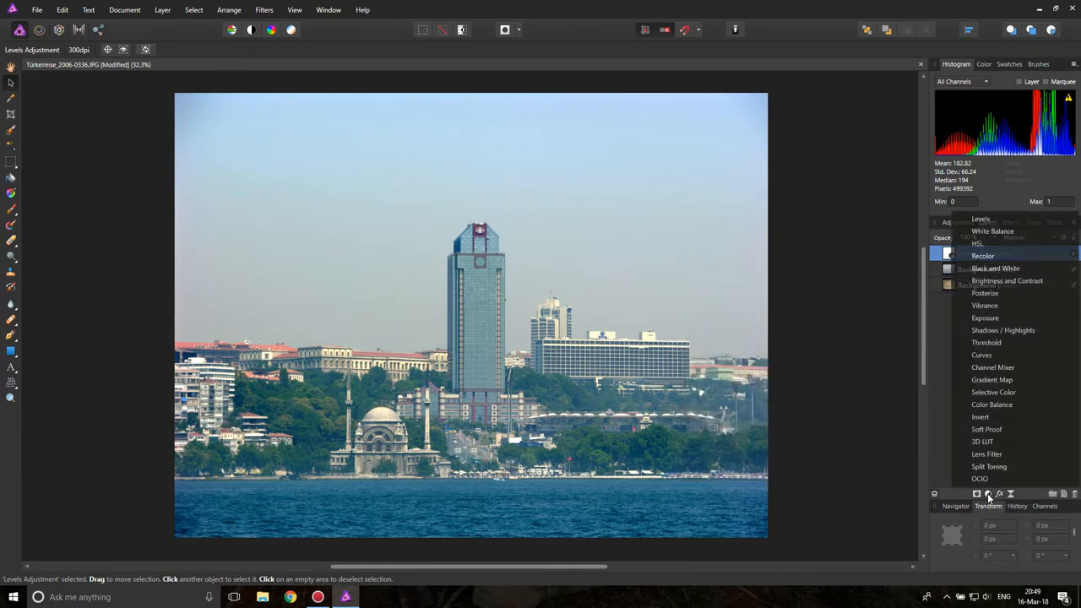
pyautogui.moveTo(1000, 306)
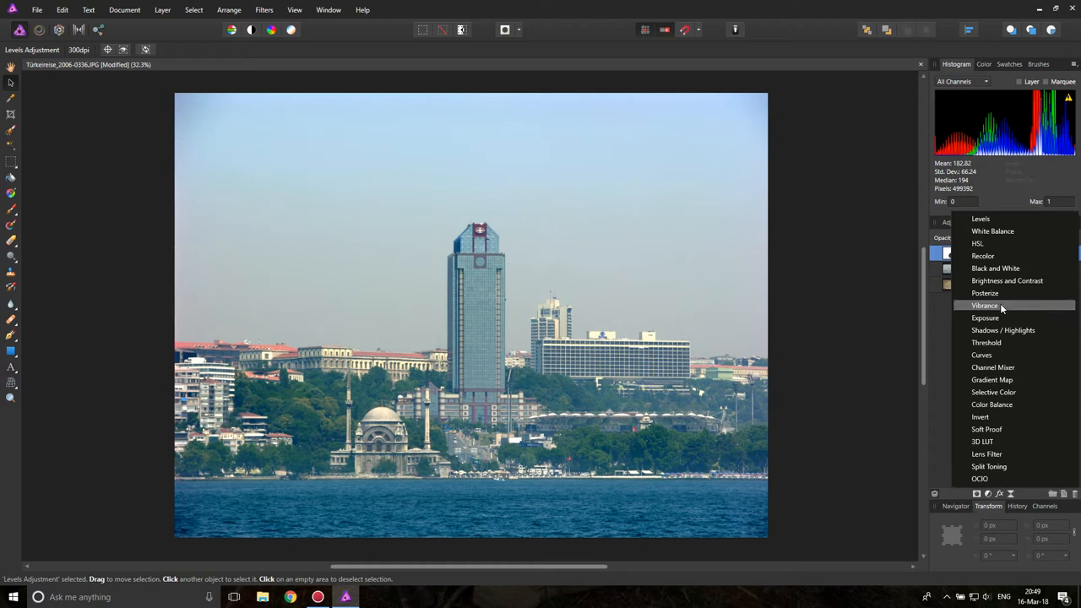
pyautogui.click(980, 355)
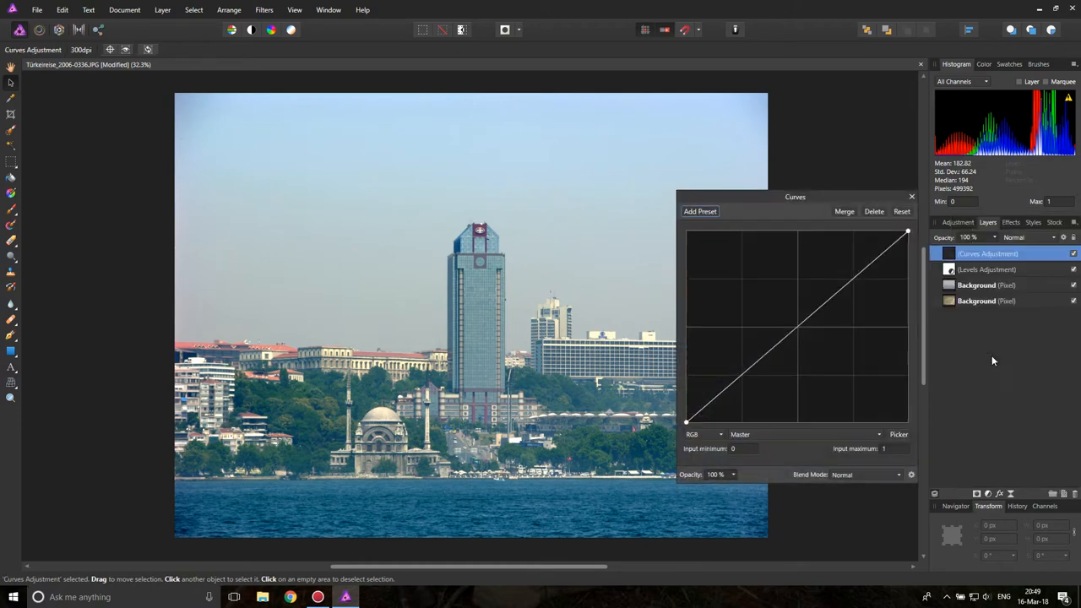
pyautogui.moveTo(794, 196); pyautogui.dragTo(804, 184)
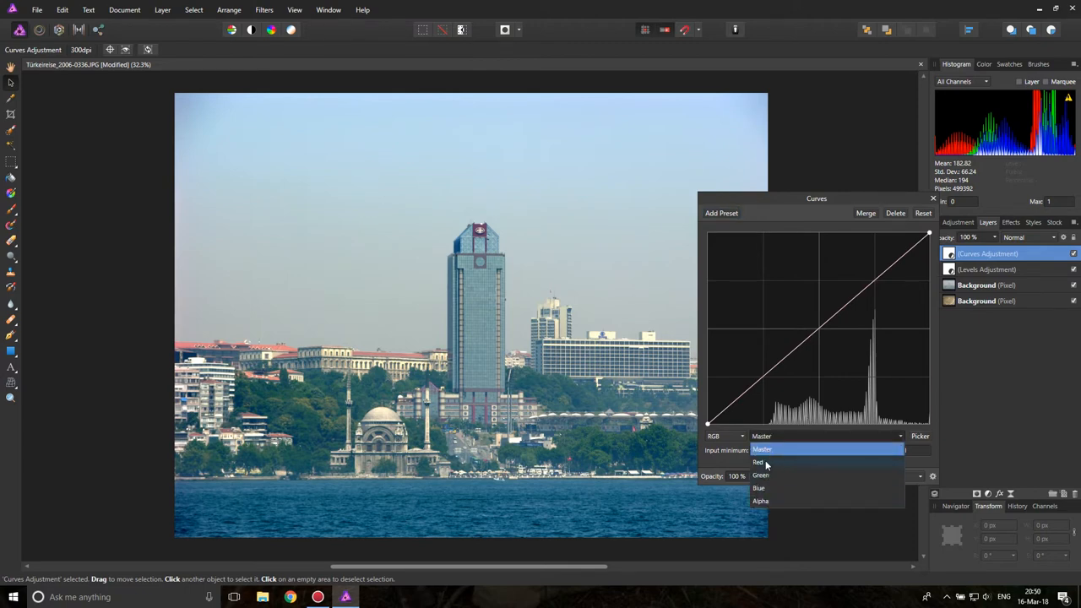
pyautogui.click(760, 462)
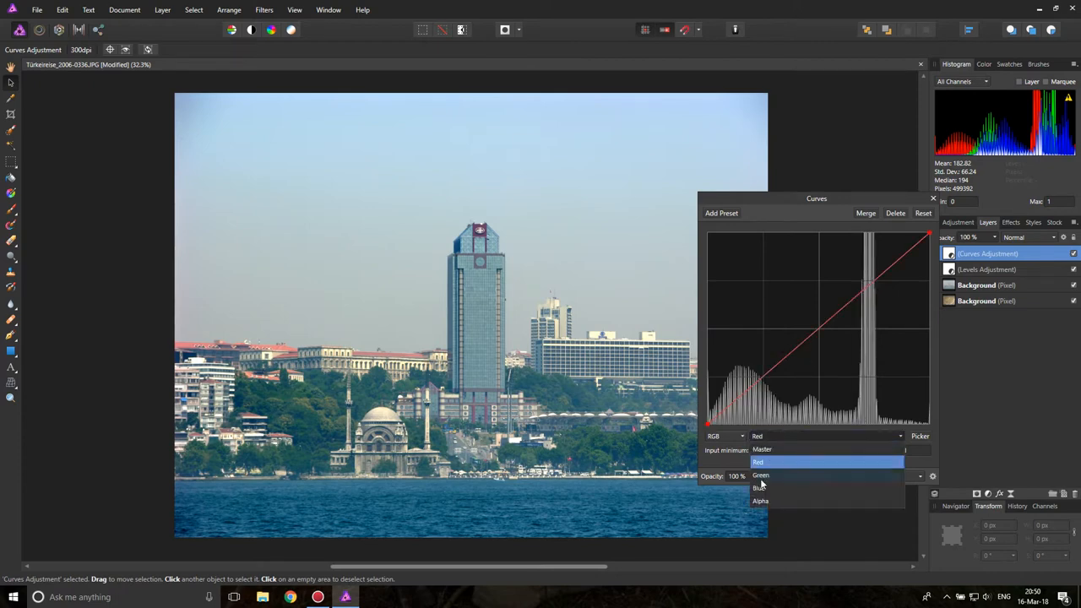
pyautogui.click(761, 488)
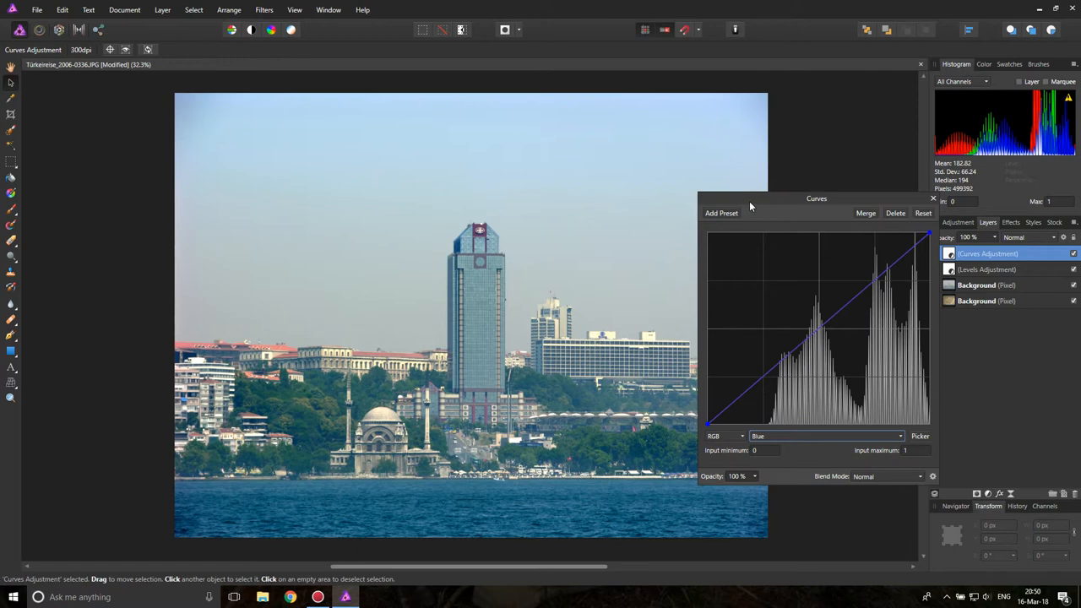
# Reshape the blue channel curve to warm the skyline.
pyautogui.moveTo(818, 198); pyautogui.dragTo(852, 198)
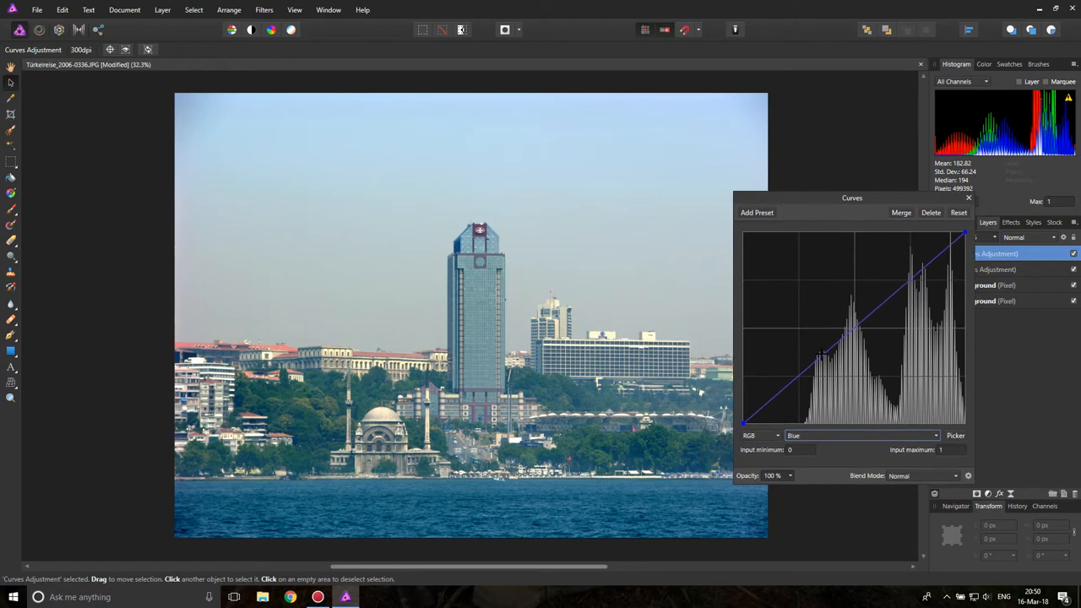
pyautogui.moveTo(845, 350); pyautogui.dragTo(827, 372)
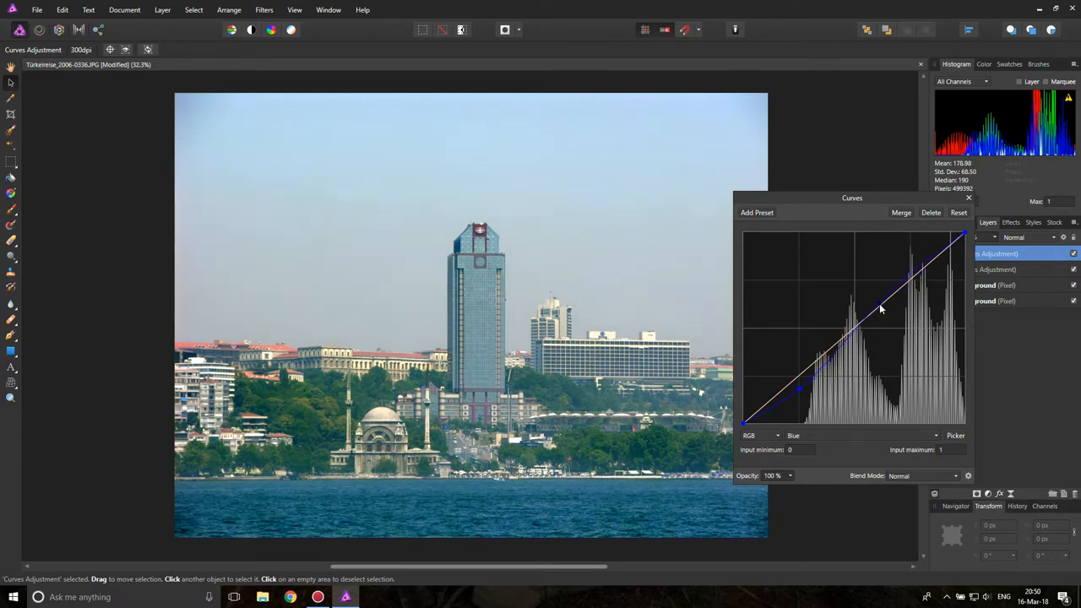
pyautogui.moveTo(880, 309); pyautogui.dragTo(885, 318)
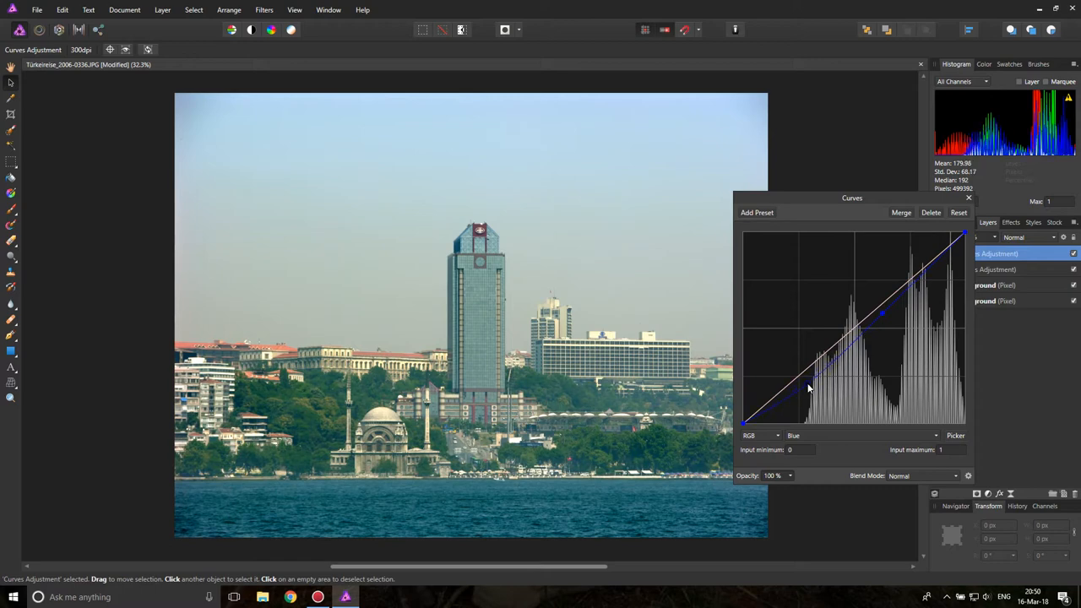
# Switch the Curves to the Red channel and reshape the red curve.
pyautogui.click(858, 436)
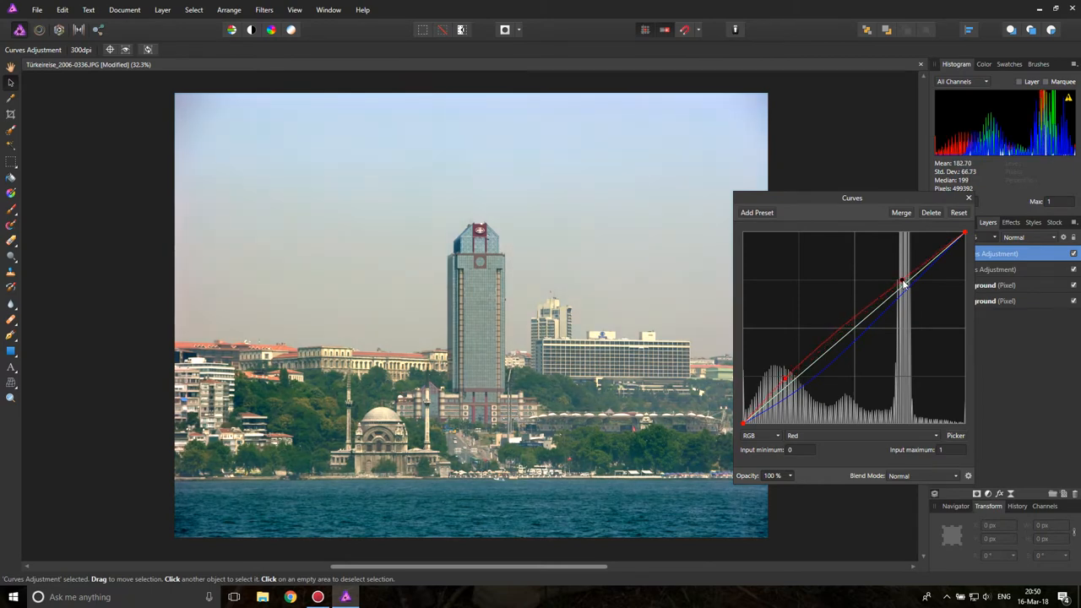
pyautogui.moveTo(903, 286); pyautogui.dragTo(888, 303)
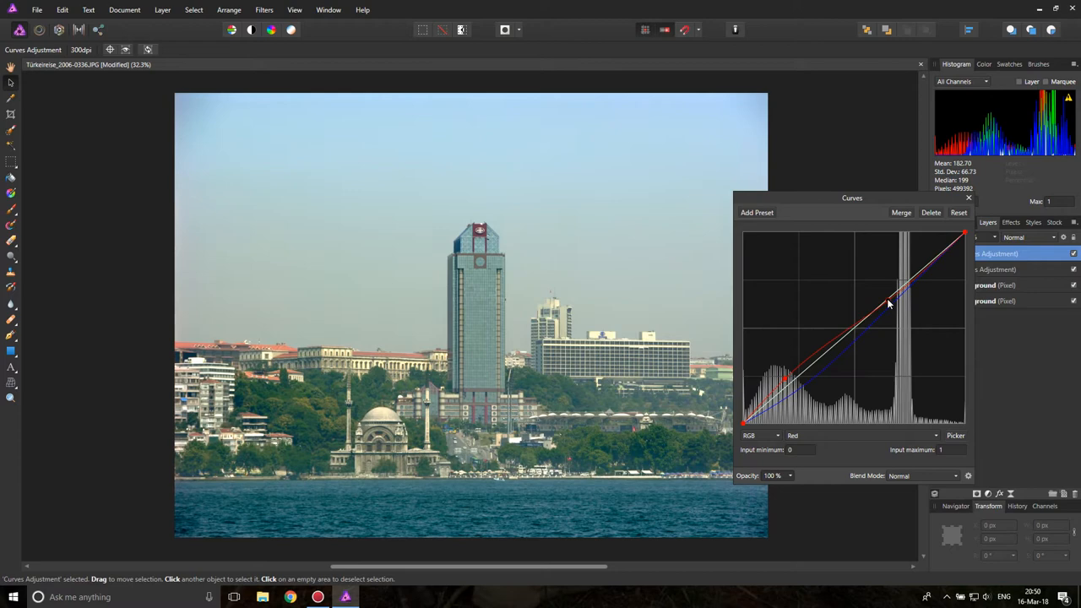
pyautogui.moveTo(888, 305); pyautogui.dragTo(887, 298)
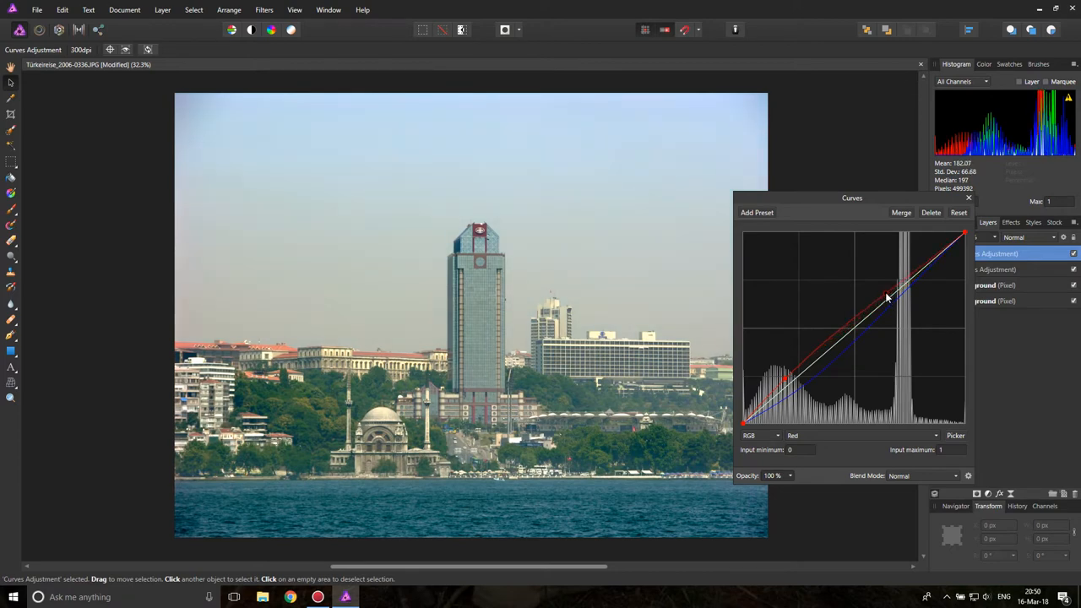
pyautogui.moveTo(887, 297); pyautogui.dragTo(888, 302)
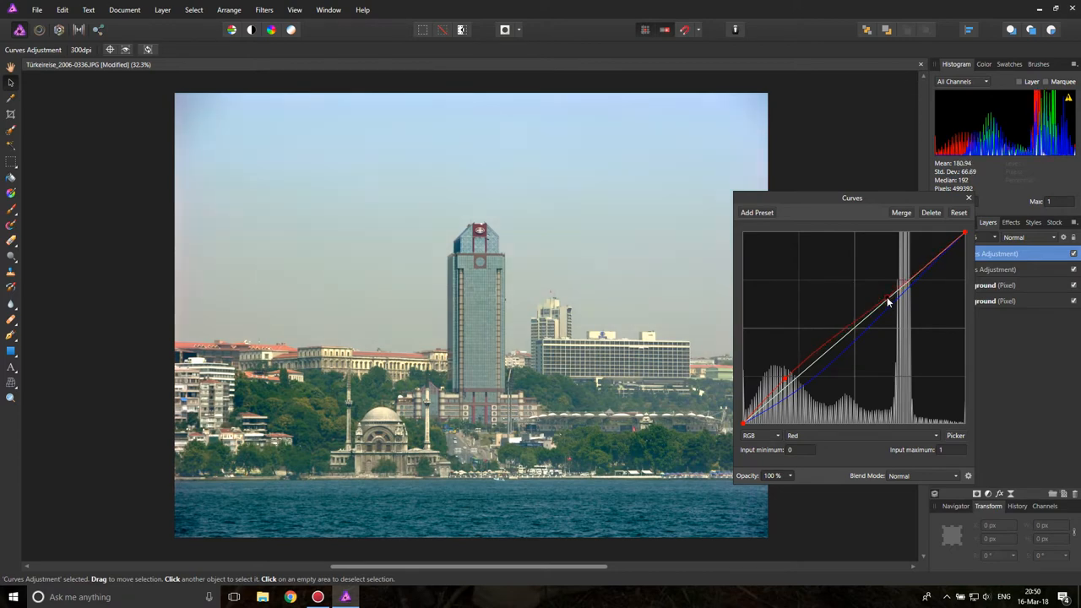
pyautogui.moveTo(889, 304); pyautogui.dragTo(889, 298)
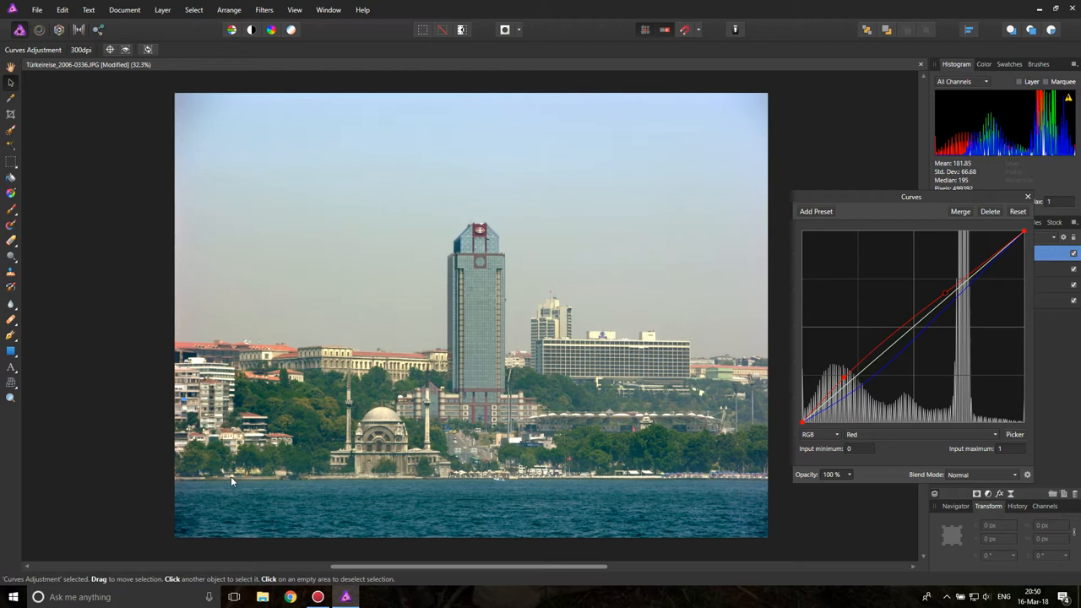
pyautogui.moveTo(510, 461)
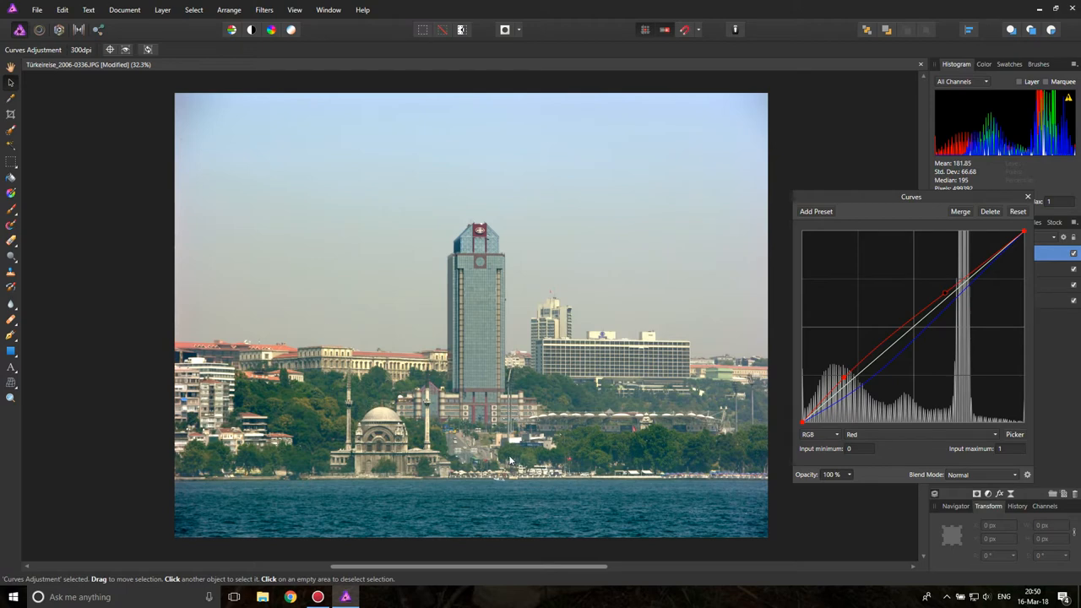
pyautogui.moveTo(480, 226)
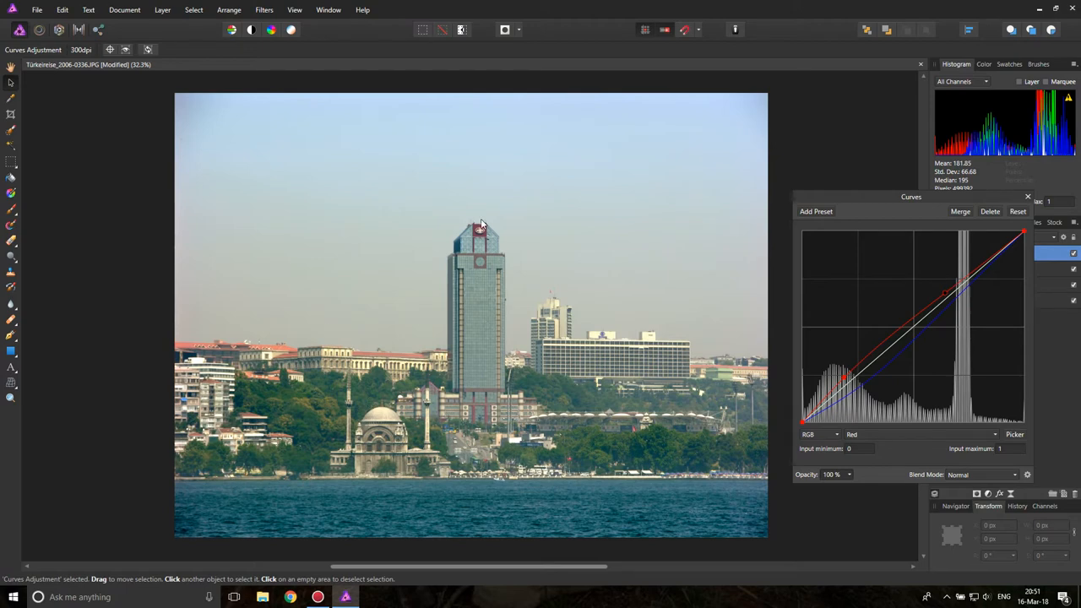
# Close the Curves settings and toggle the adjustment's visibility to compare against the hazy original.
pyautogui.moveTo(912, 196); pyautogui.dragTo(821, 196)
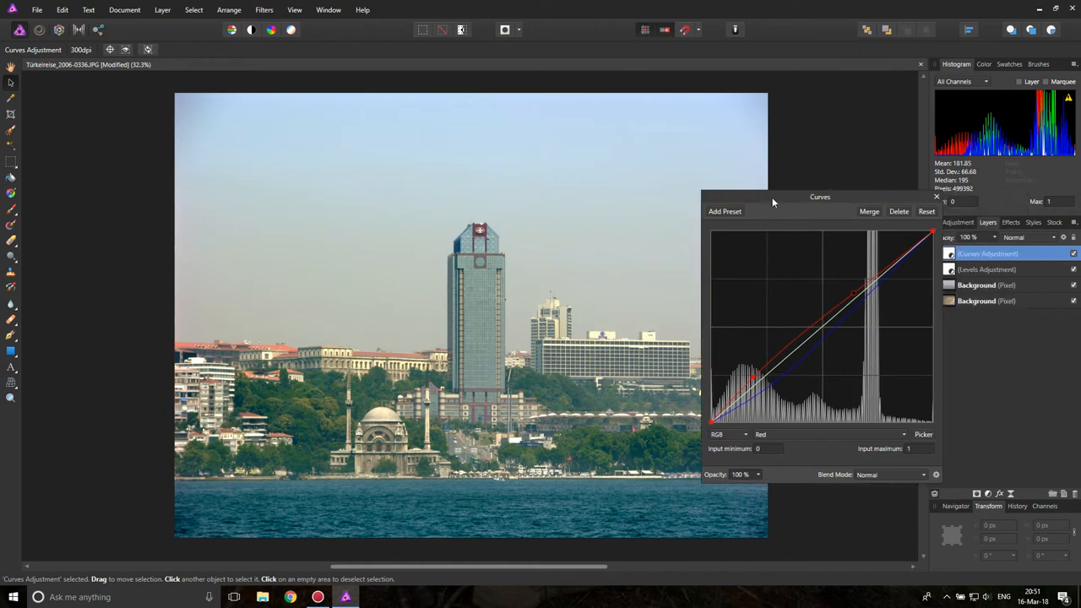
pyautogui.click(936, 196)
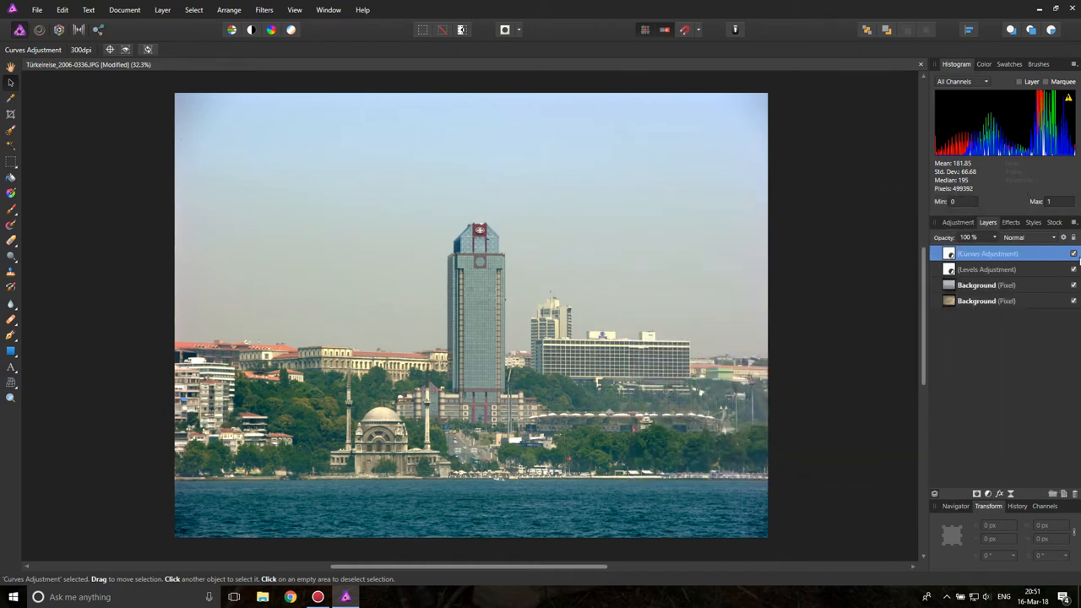
pyautogui.click(1073, 270)
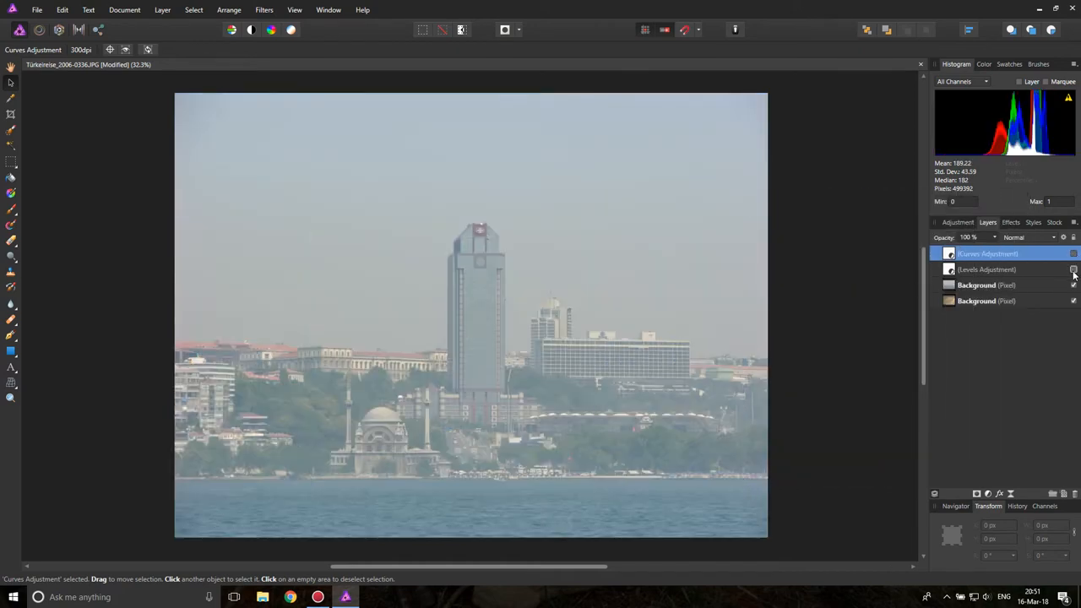
pyautogui.click(1072, 268)
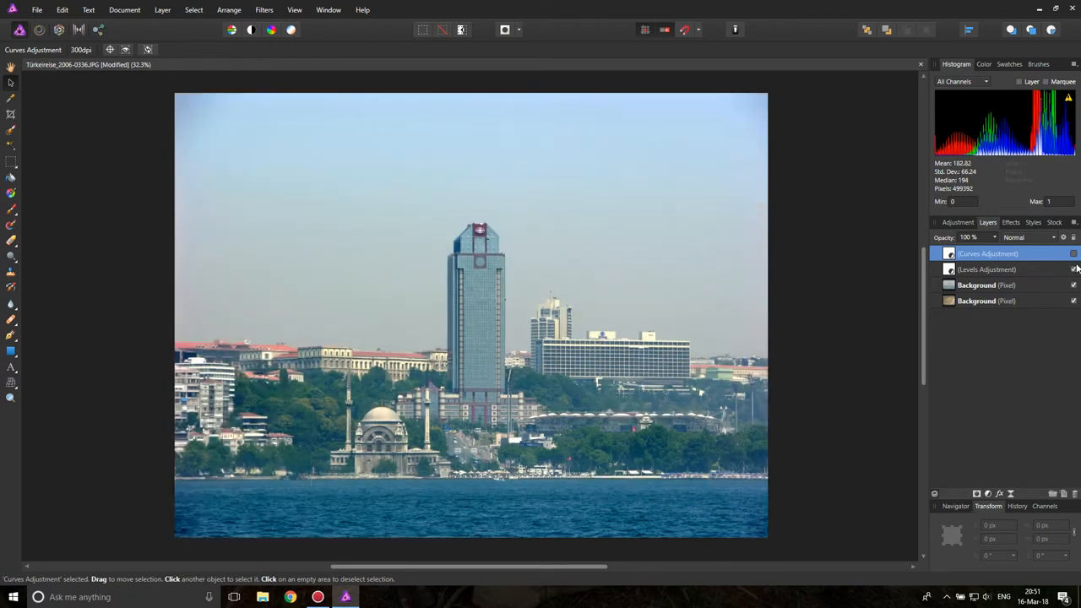
pyautogui.click(1071, 253)
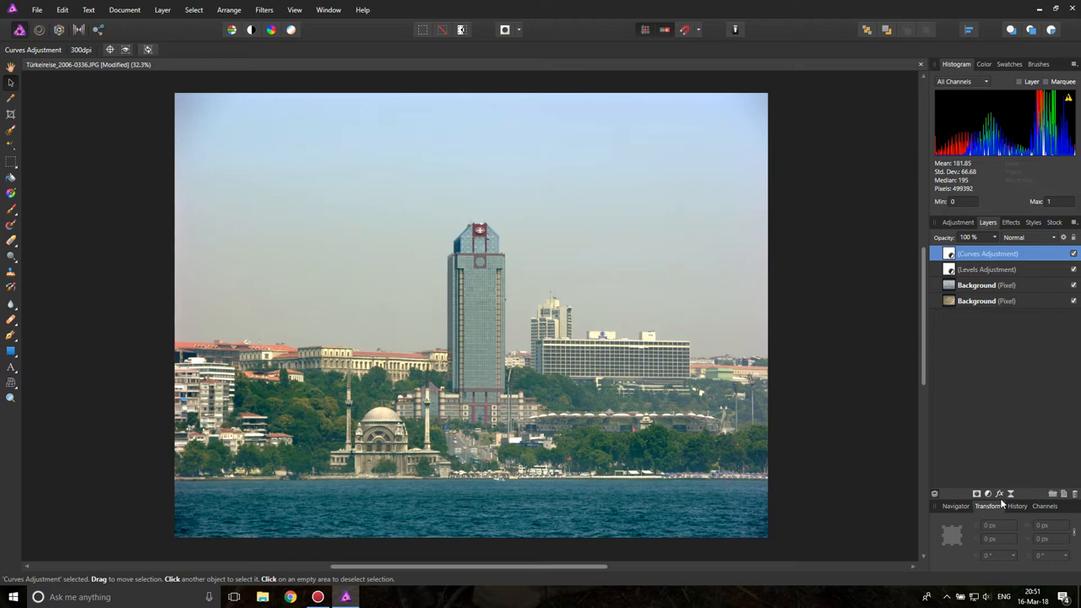
# Add a White Balance adjustment and slide it slightly cooler.
pyautogui.click(988, 493)
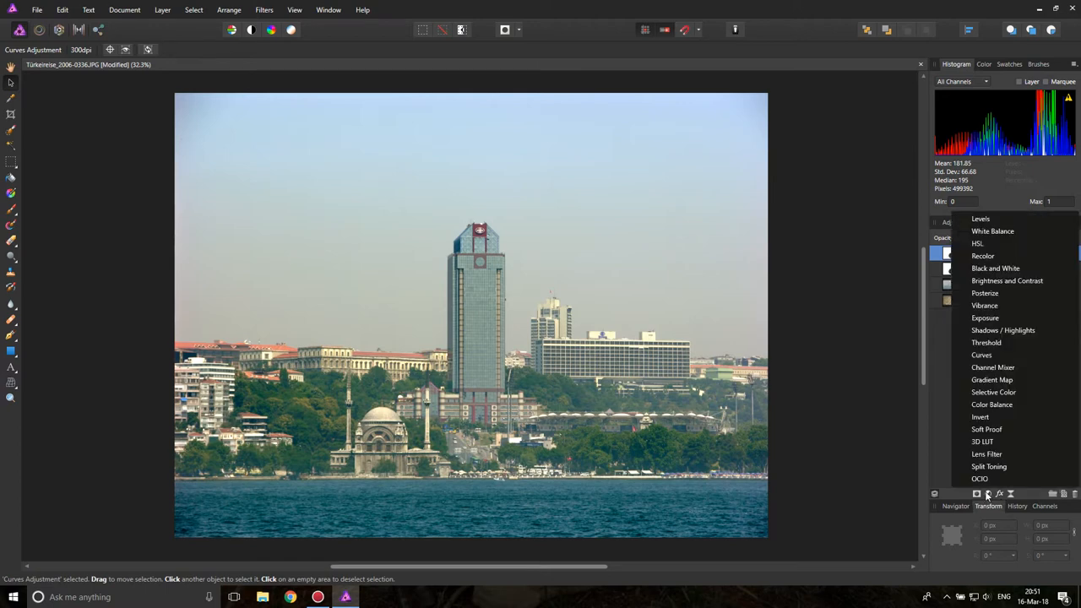
pyautogui.moveTo(1004, 317)
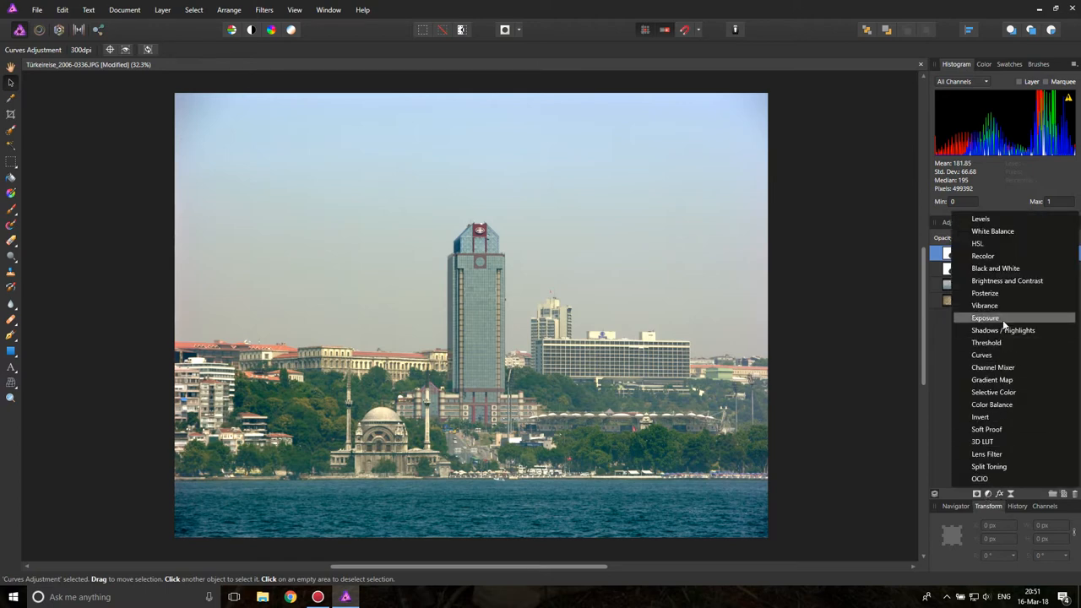
pyautogui.moveTo(994, 230)
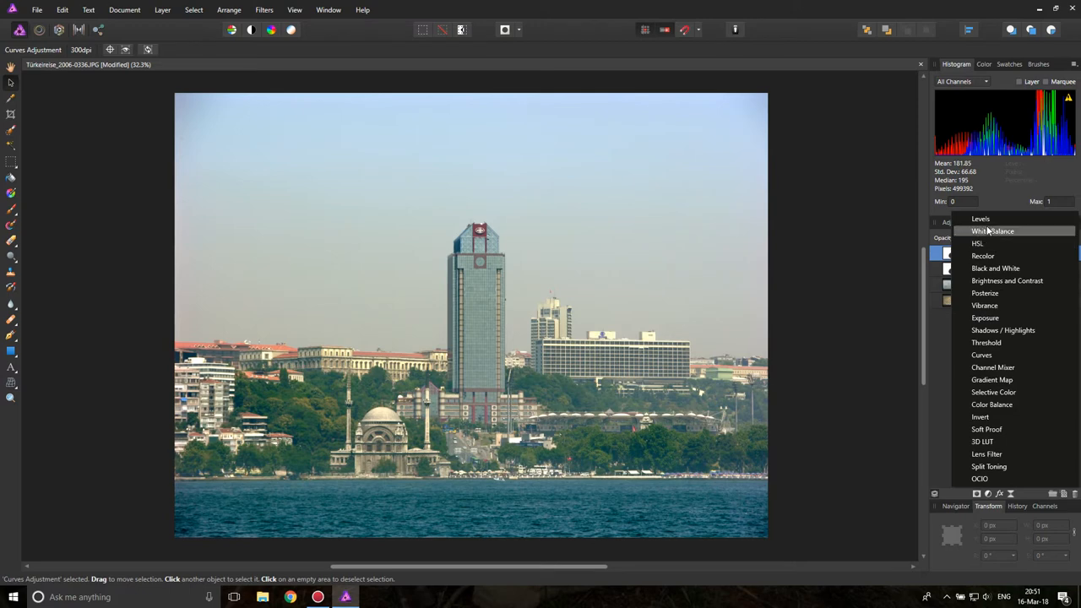
pyautogui.moveTo(991, 236)
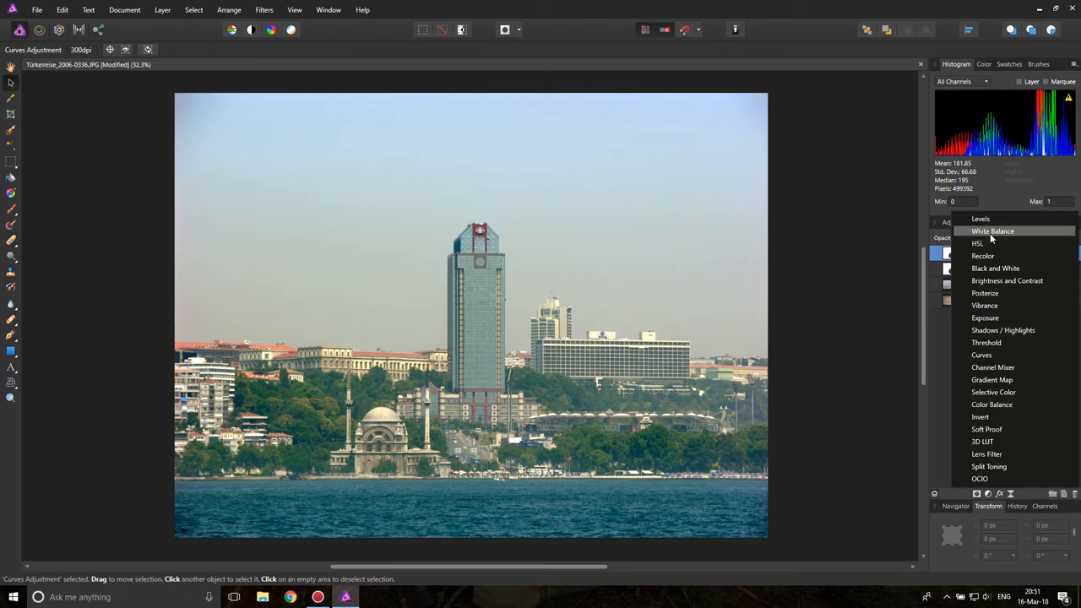
pyautogui.click(992, 230)
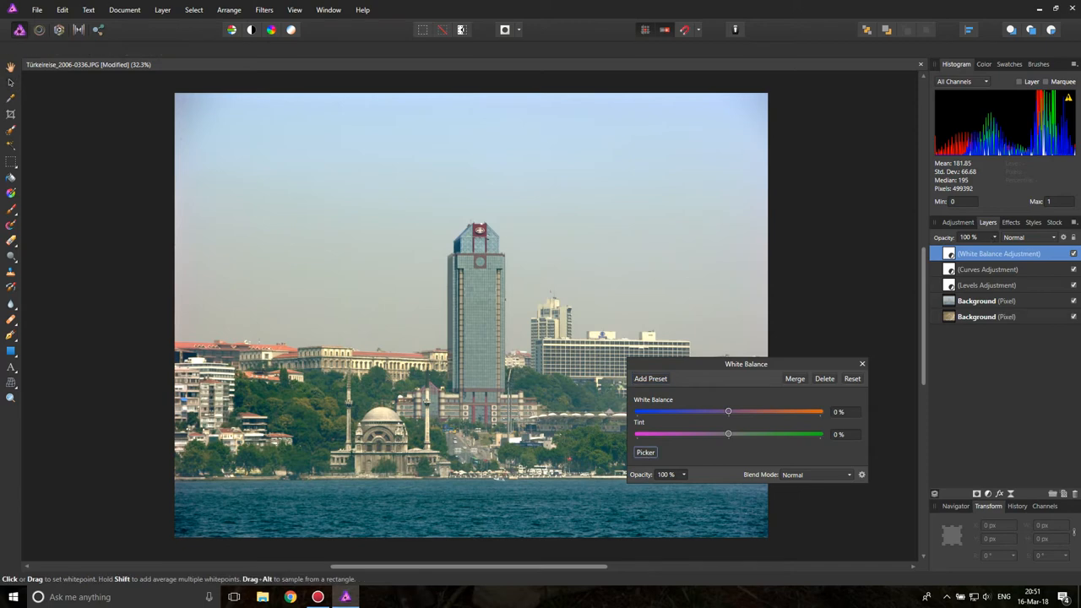
pyautogui.moveTo(728, 412); pyautogui.dragTo(714, 412)
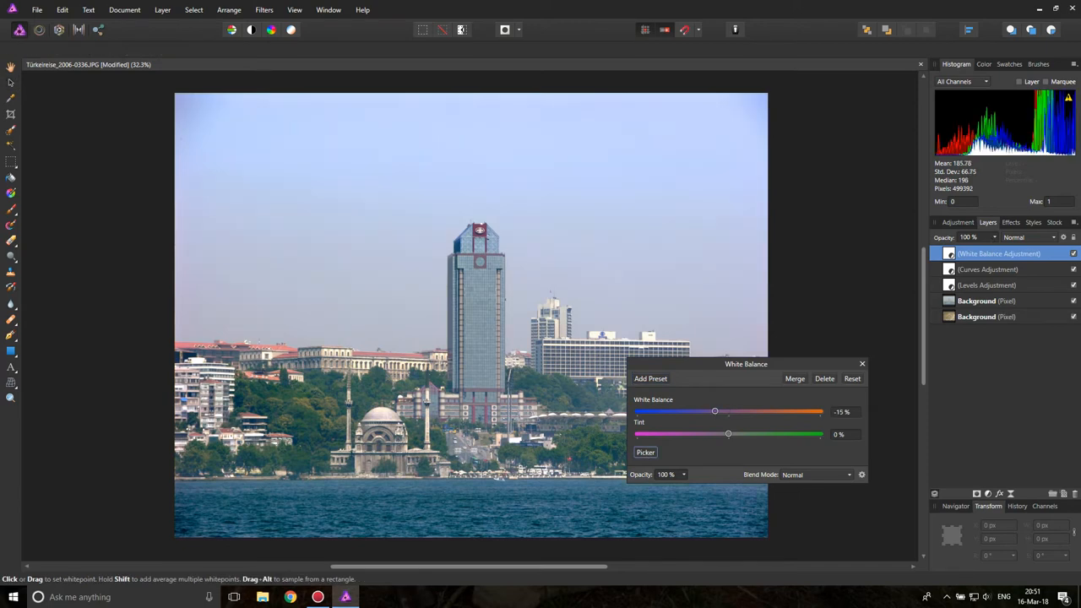
pyautogui.moveTo(746, 365); pyautogui.dragTo(910, 436)
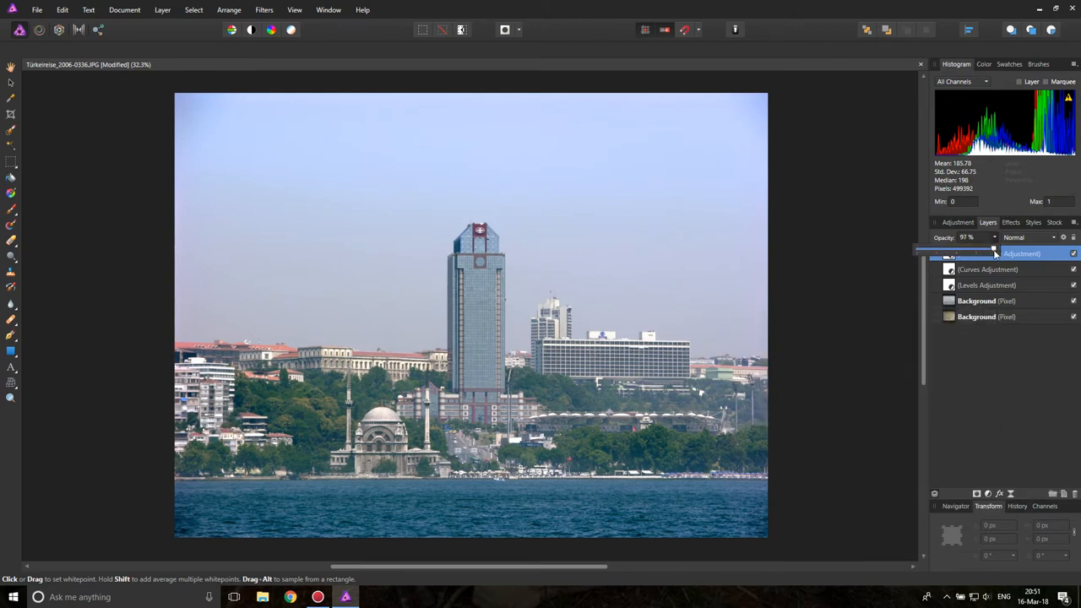
# Lower the White Balance adjustment's opacity partway and hide the corrections to reveal the haze.
pyautogui.moveTo(995, 246); pyautogui.dragTo(963, 246)
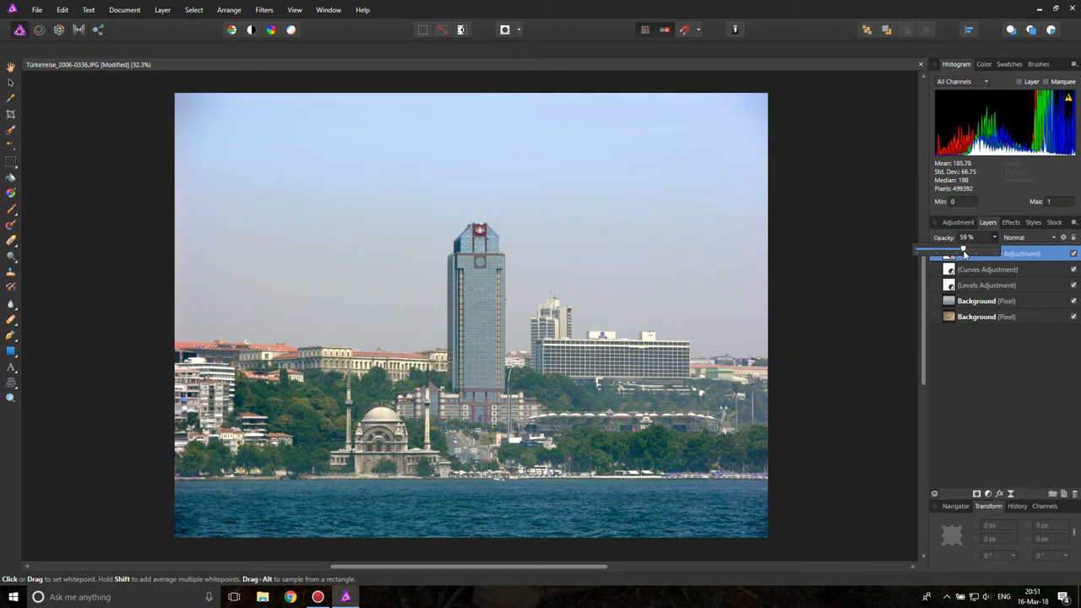
pyautogui.moveTo(963, 247); pyautogui.dragTo(930, 247)
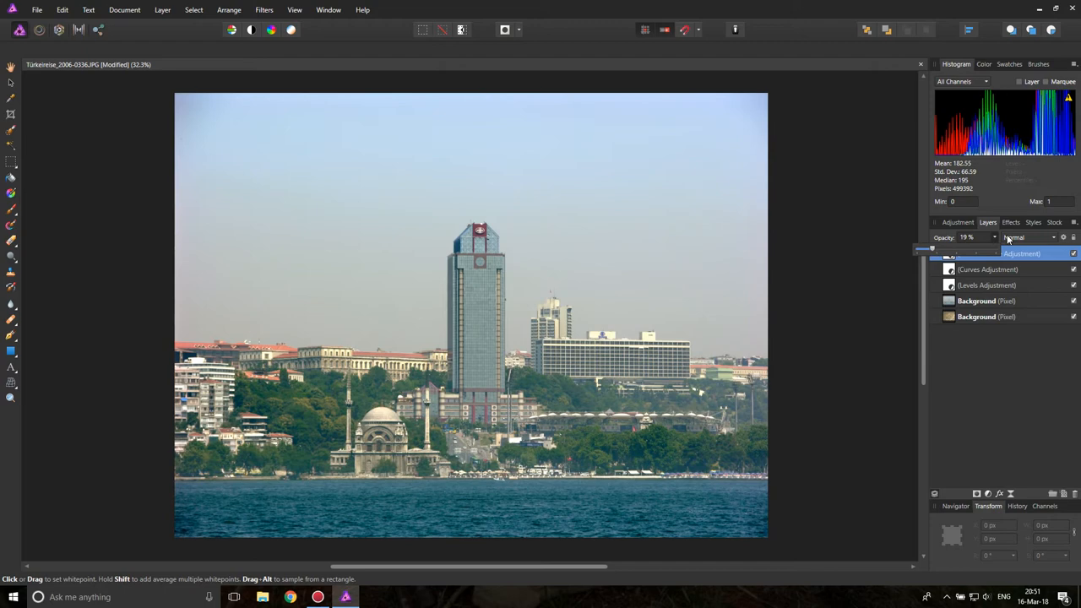
pyautogui.click(1007, 253)
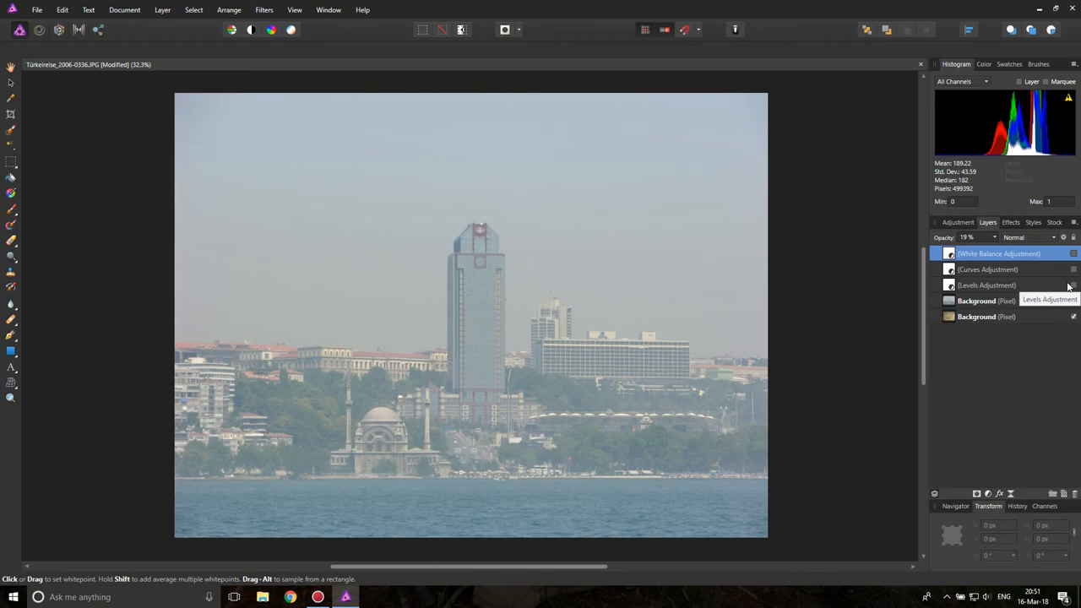
# Restore the skyline corrections, then hide the skyline and its adjustments so the dusty mosaic shows.
pyautogui.click(1073, 283)
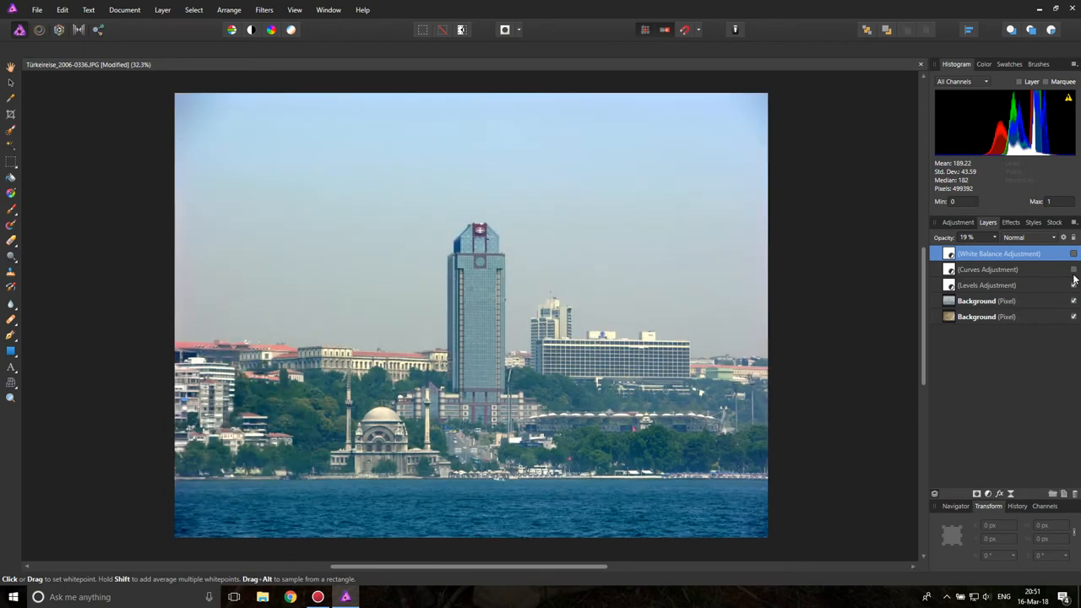
pyautogui.click(1073, 253)
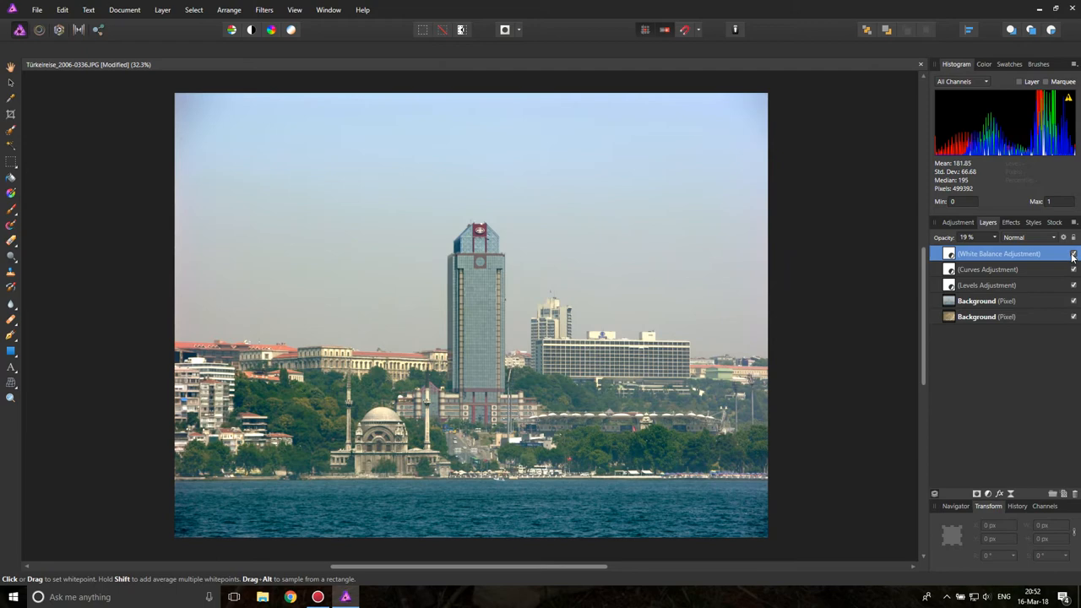
pyautogui.click(1073, 253)
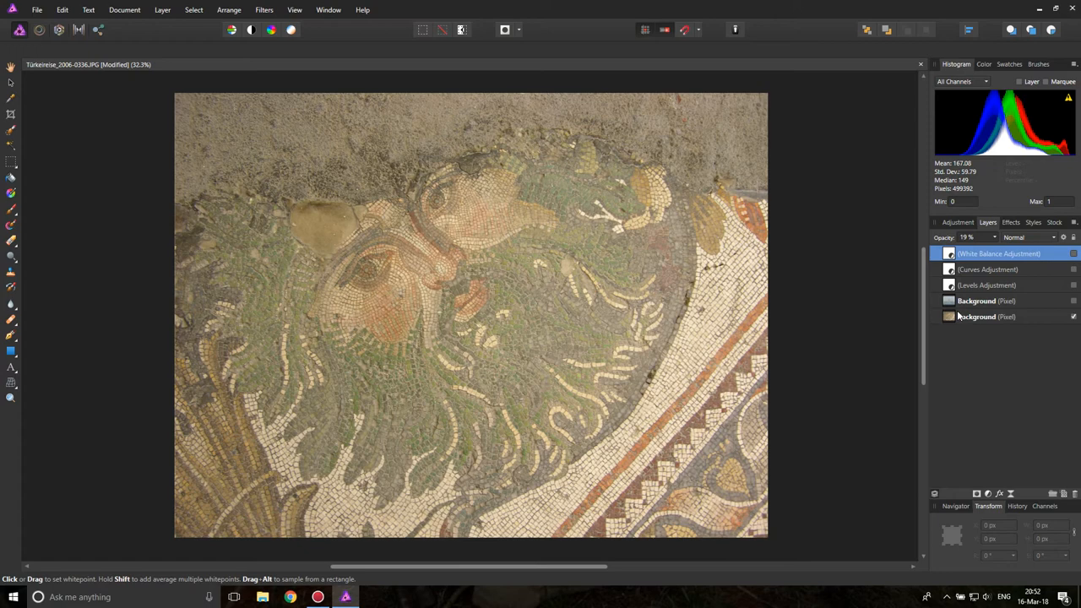
# Duplicate the mosaic photo layer.
pyautogui.click(986, 318)
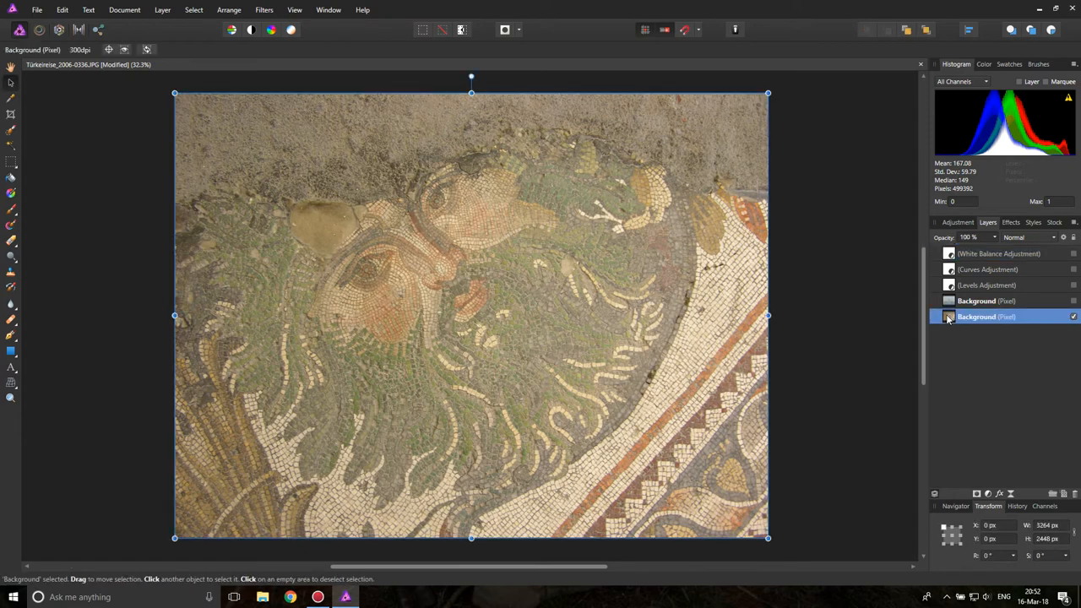
pyautogui.moveTo(948, 321)
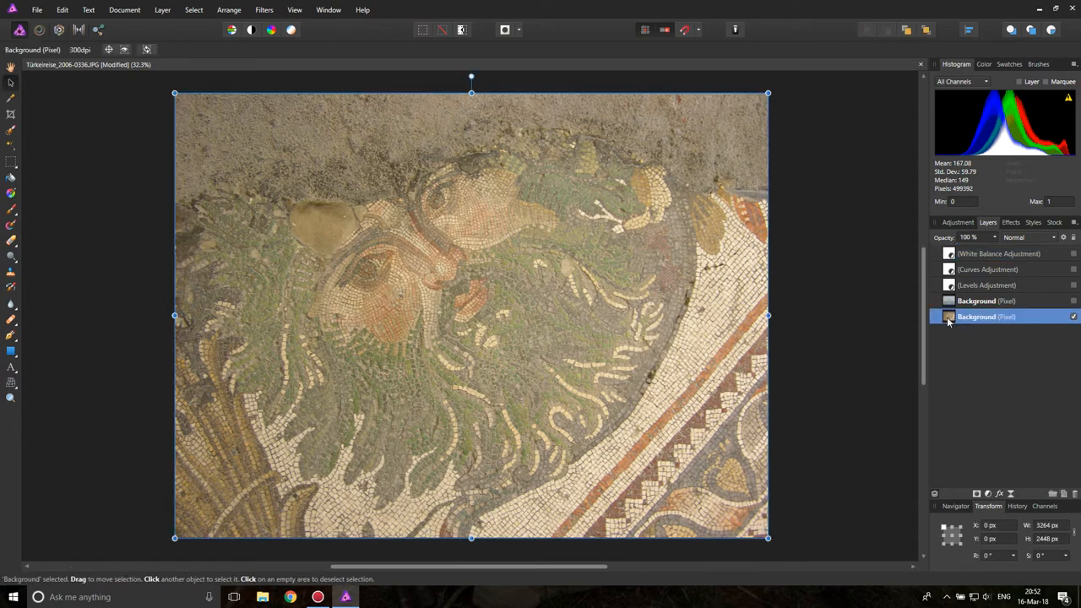
pyautogui.rightClick(976, 316)
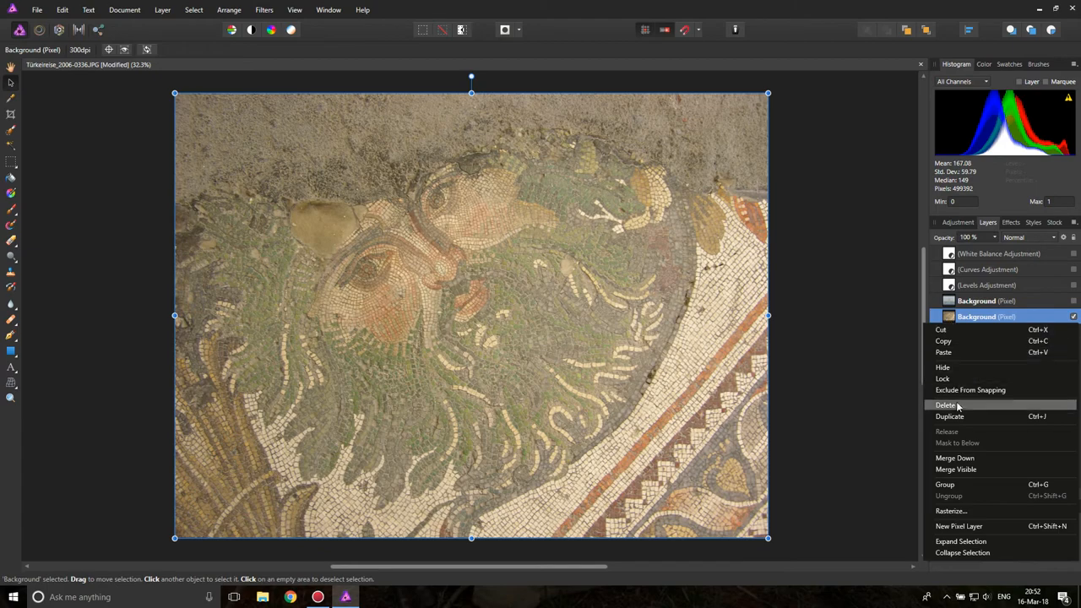
pyautogui.click(950, 416)
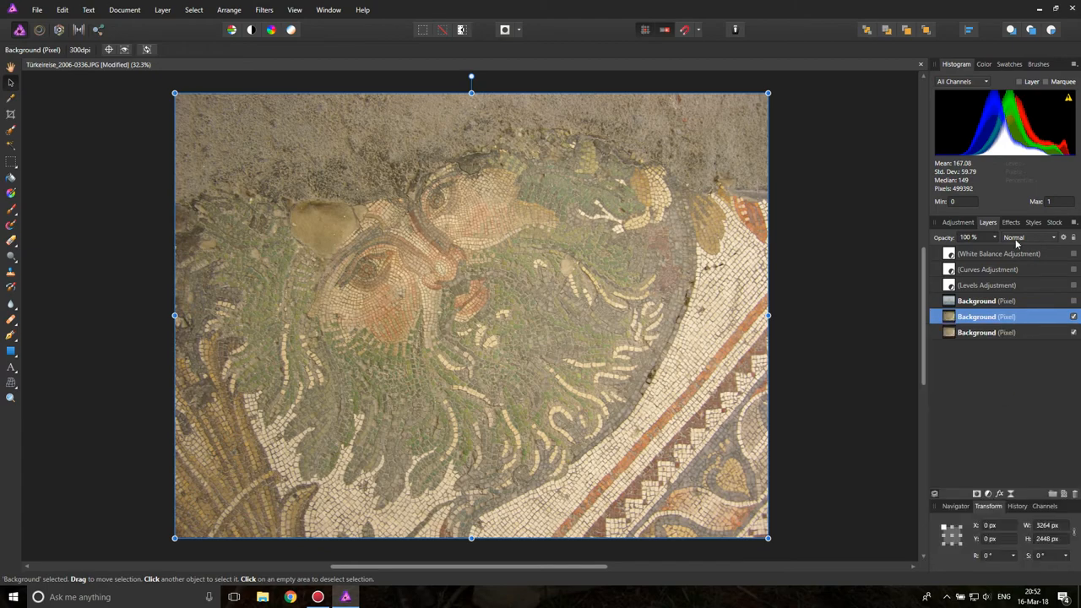
# Blend the duplicate in Color Burn at about 54% opacity for richer colours.
pyautogui.click(1037, 236)
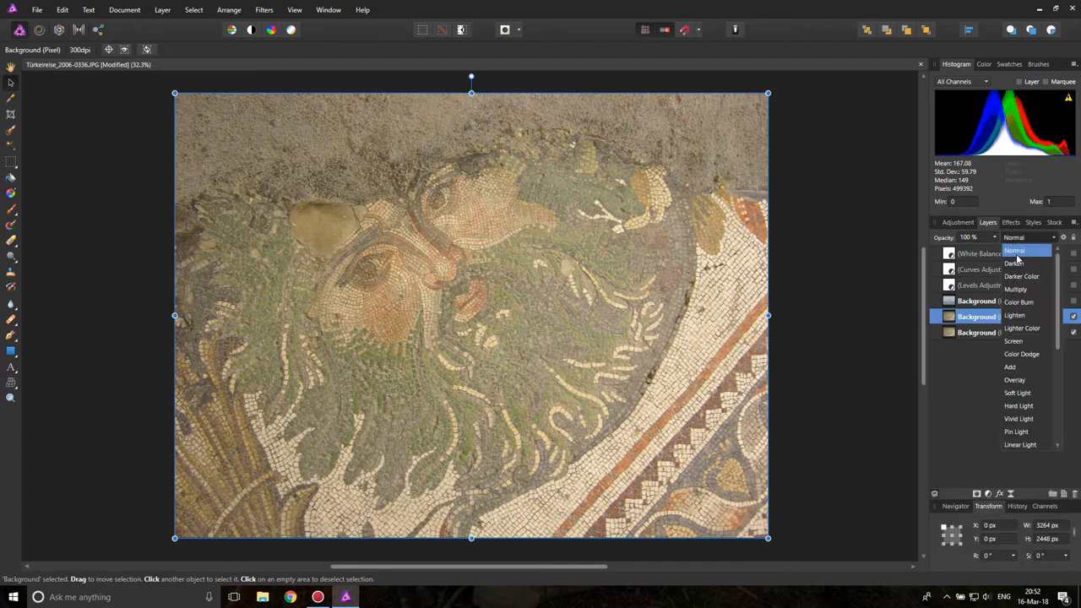
pyautogui.click(1021, 301)
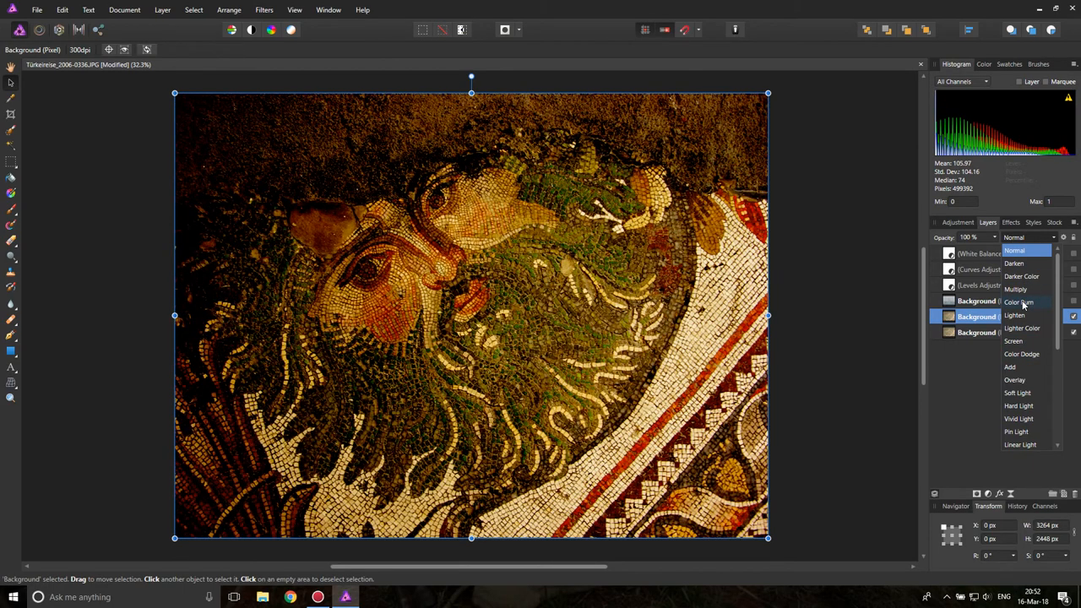
pyautogui.click(1018, 301)
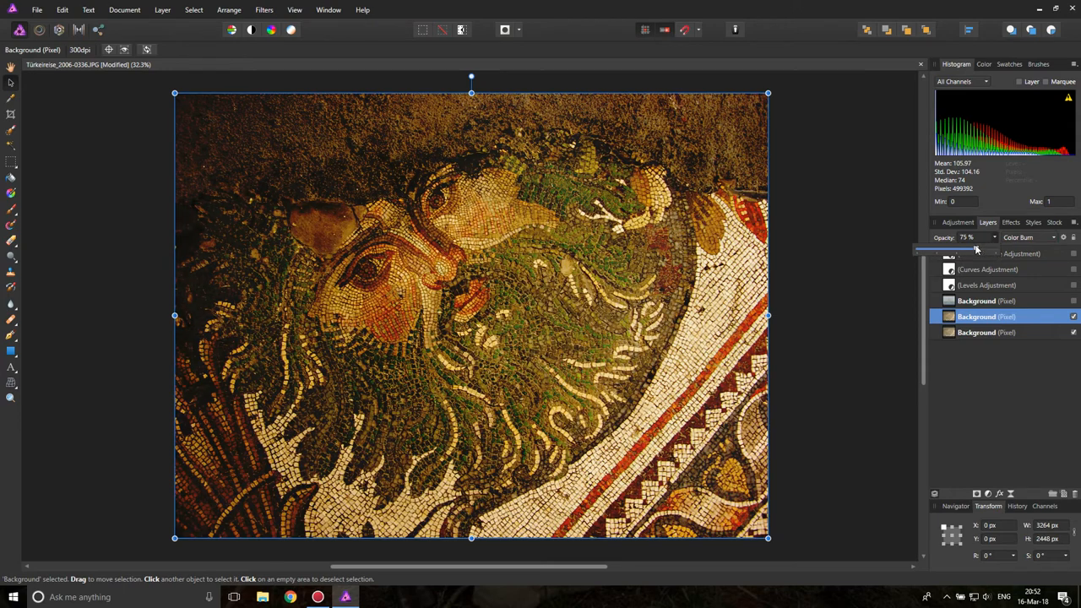
pyautogui.moveTo(980, 245); pyautogui.dragTo(962, 245)
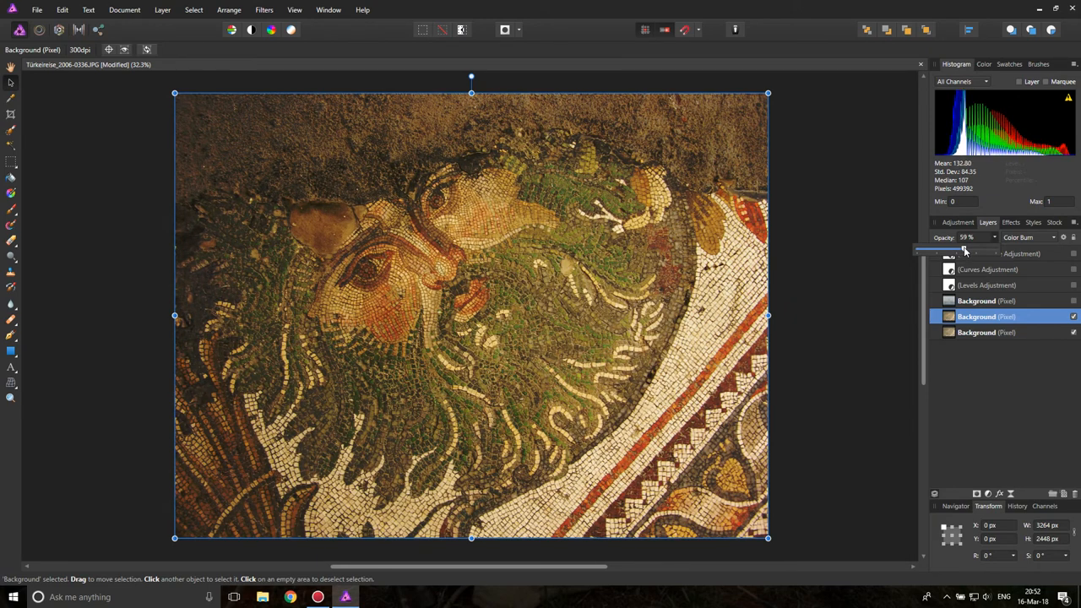
pyautogui.moveTo(980, 237); pyautogui.dragTo(970, 236)
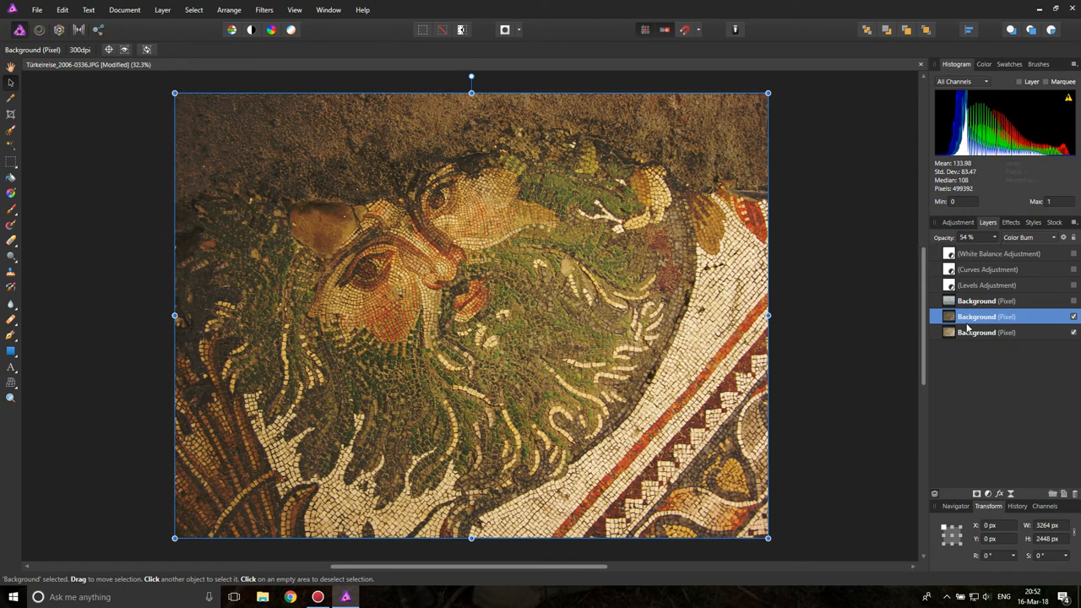
# Add a Levels adjustment to the mosaic with black level 7% and white level 94%.
pyautogui.click(978, 494)
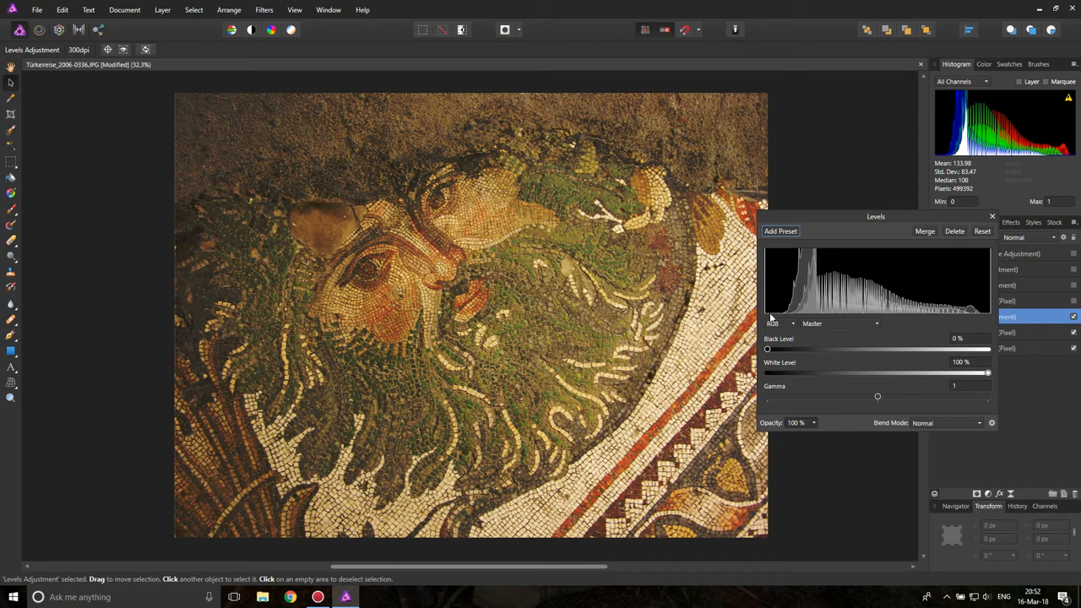
pyautogui.moveTo(804, 351)
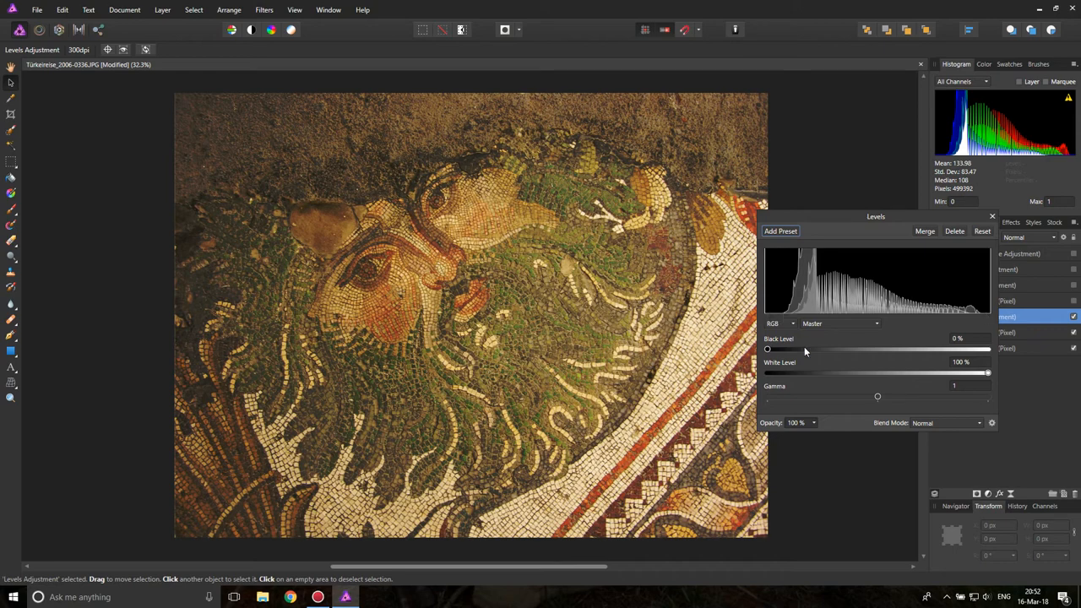
pyautogui.moveTo(767, 348); pyautogui.dragTo(784, 348)
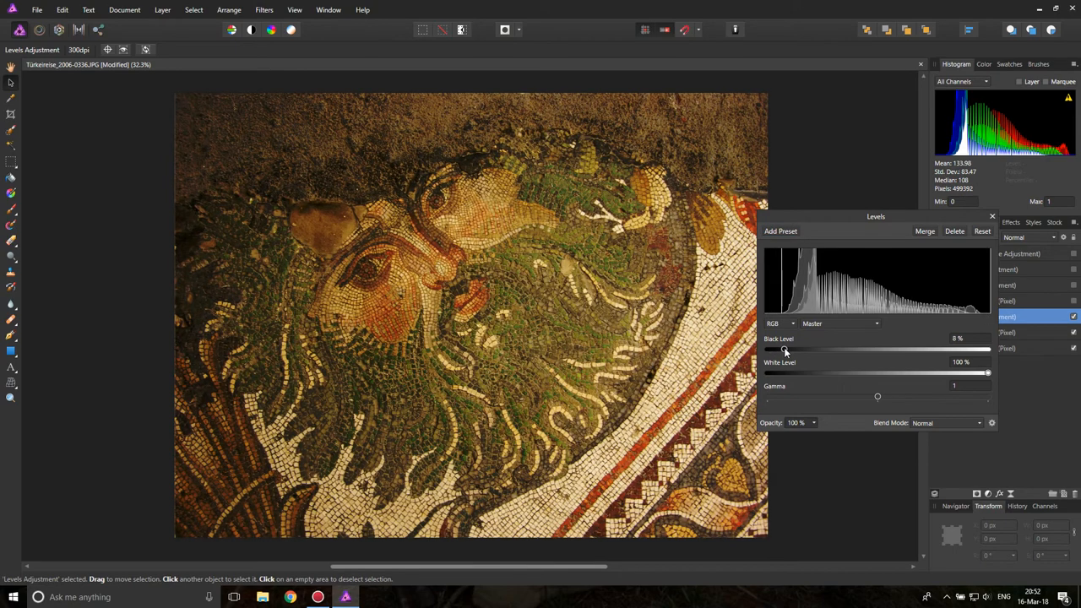
pyautogui.moveTo(784, 348); pyautogui.dragTo(781, 348)
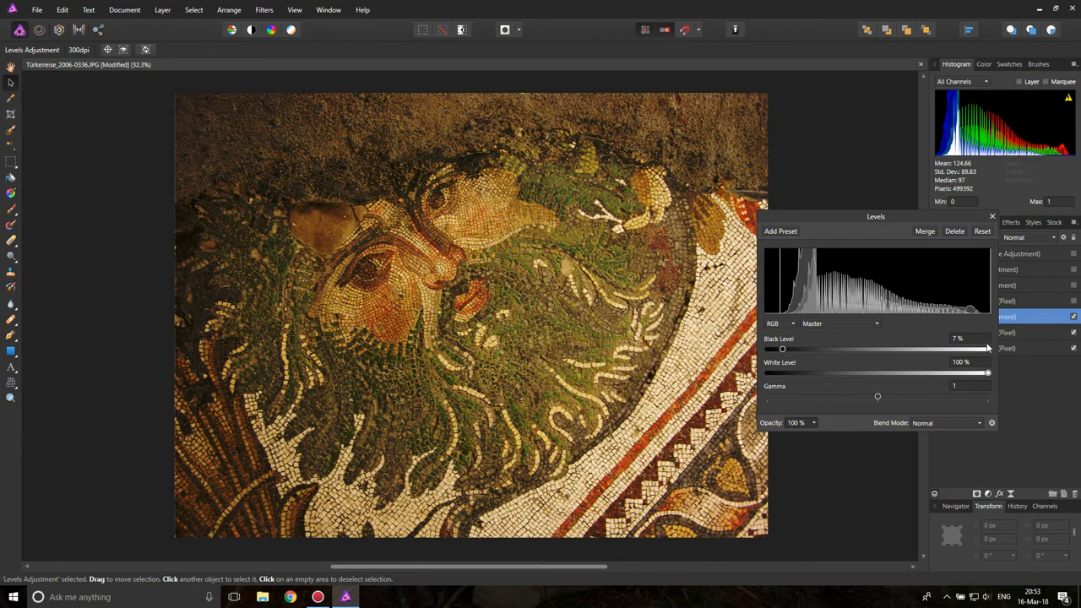
pyautogui.moveTo(986, 374); pyautogui.dragTo(976, 373)
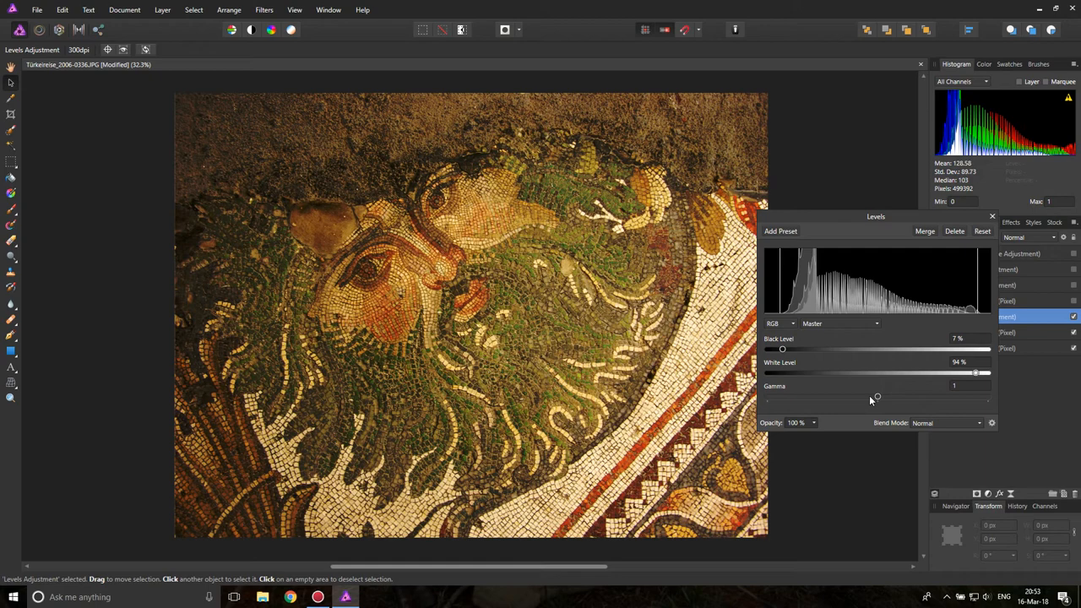
pyautogui.moveTo(875, 399)
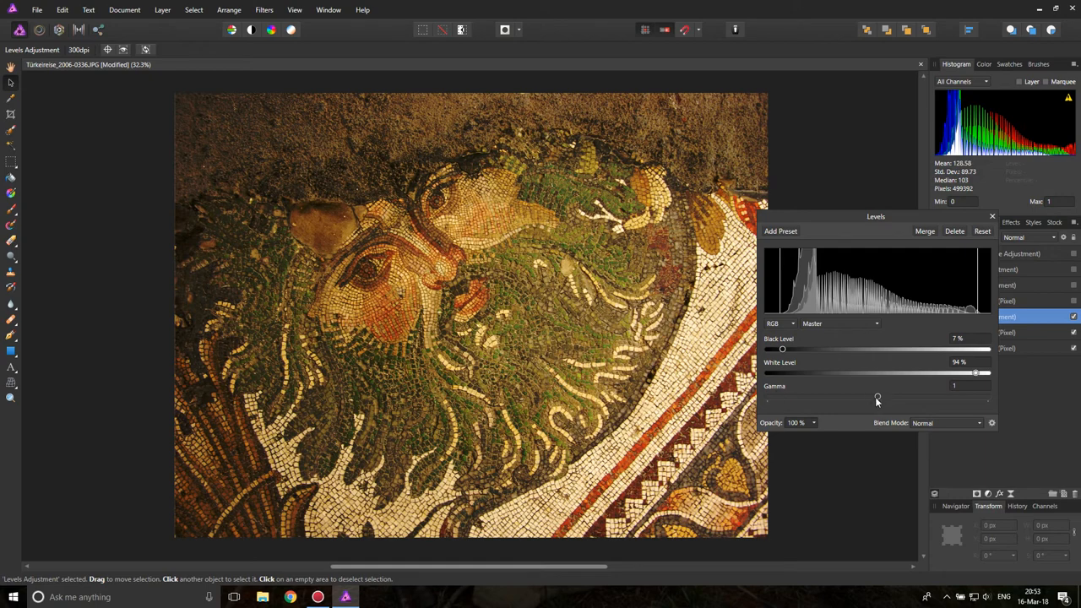
# Lower the gamma slightly below 1 to darken the mosaic's midtones.
pyautogui.moveTo(876, 399); pyautogui.dragTo(872, 399)
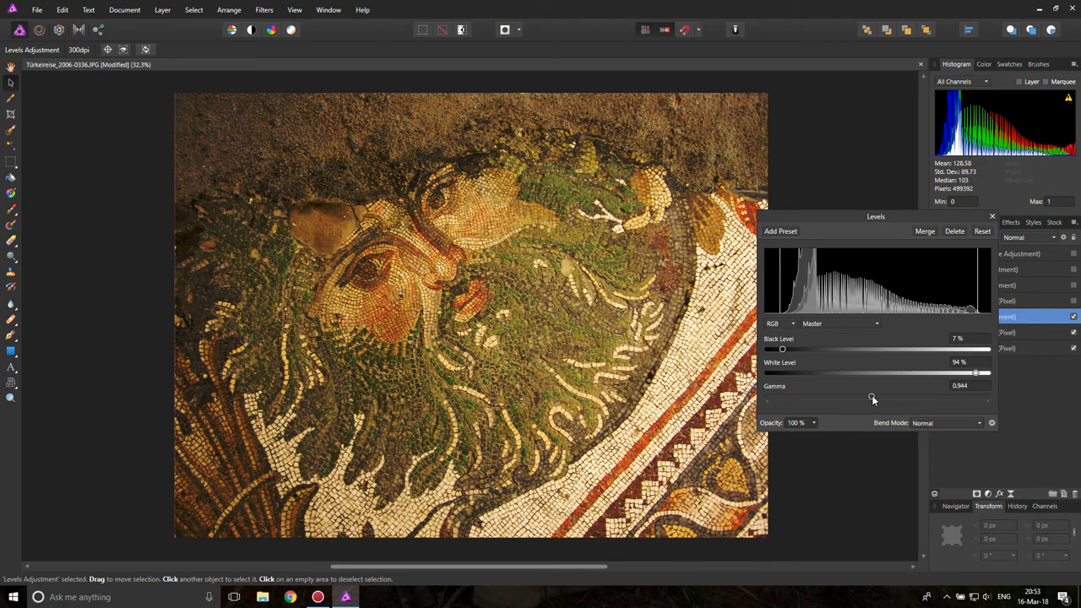
pyautogui.moveTo(871, 399); pyautogui.dragTo(878, 399)
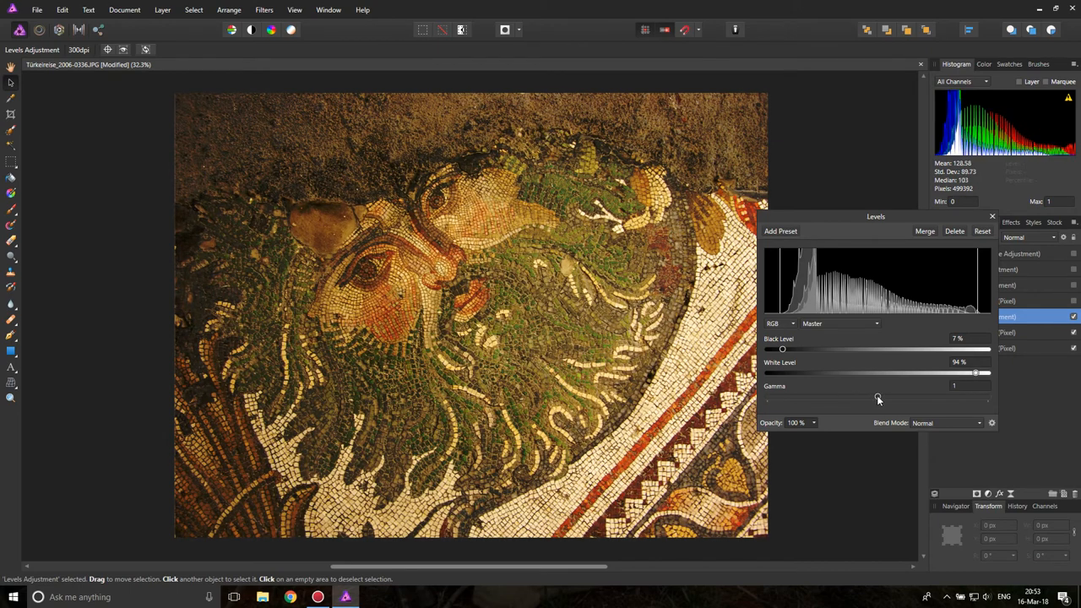
pyautogui.moveTo(878, 399); pyautogui.dragTo(865, 399)
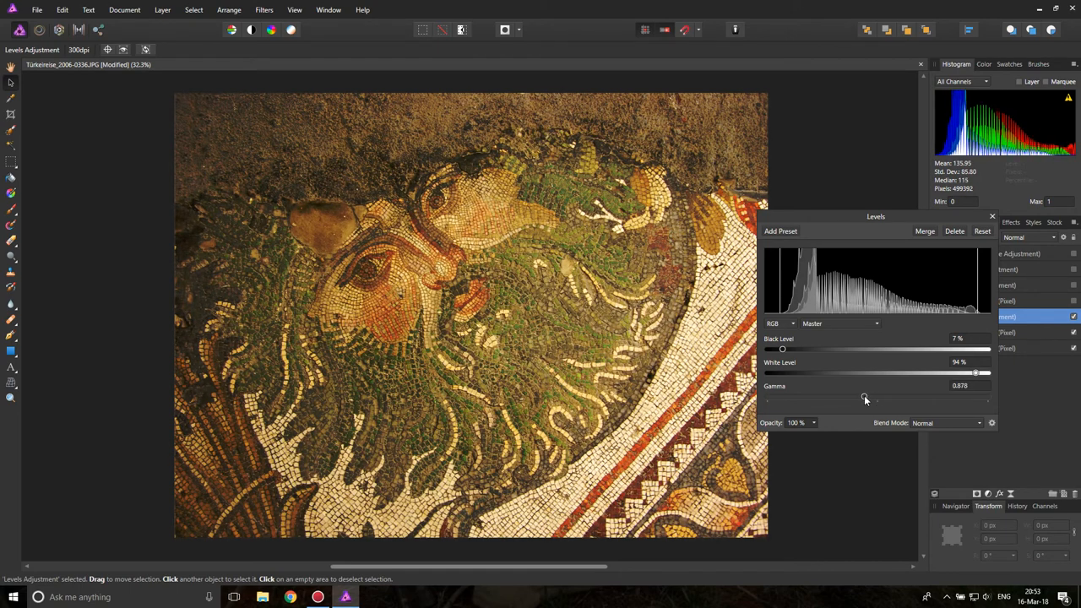
pyautogui.moveTo(865, 399); pyautogui.dragTo(873, 399)
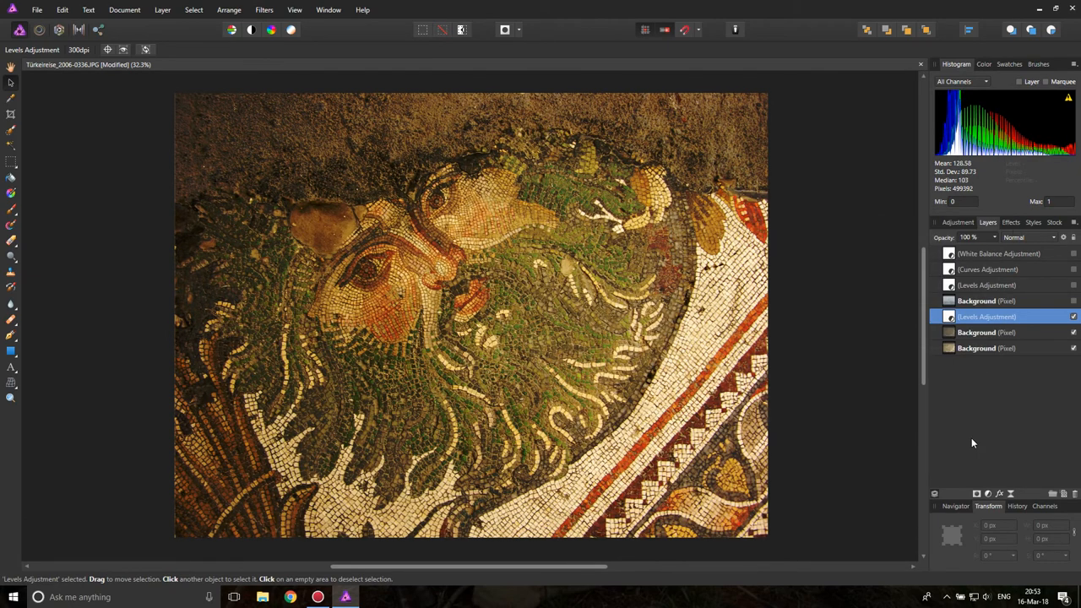
# Add a Curves adjustment over the mosaic and lift the midtones of the master curve.
pyautogui.click(942, 221)
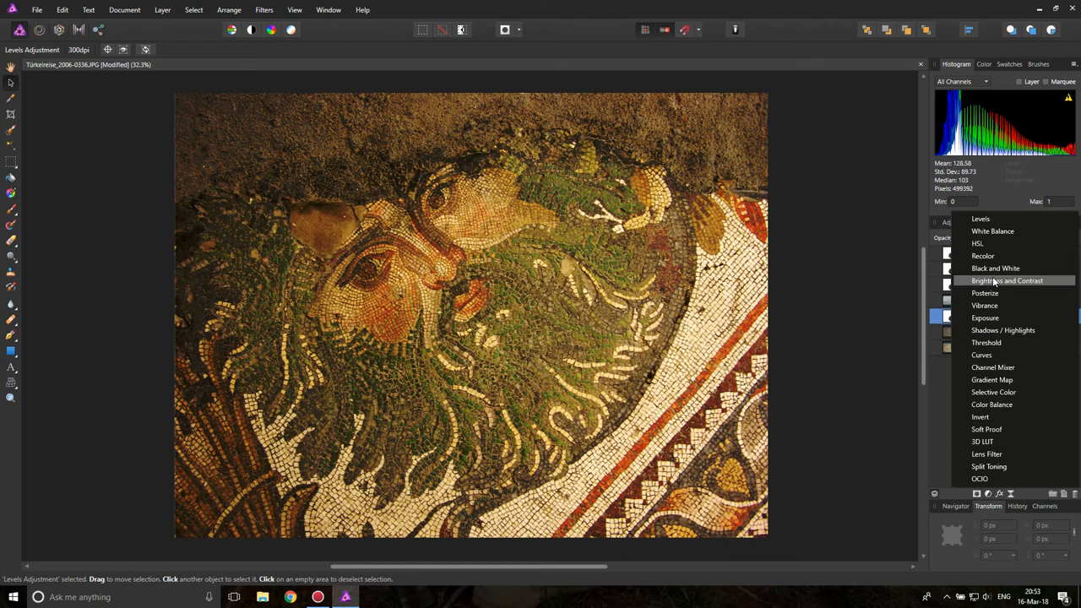
pyautogui.click(982, 355)
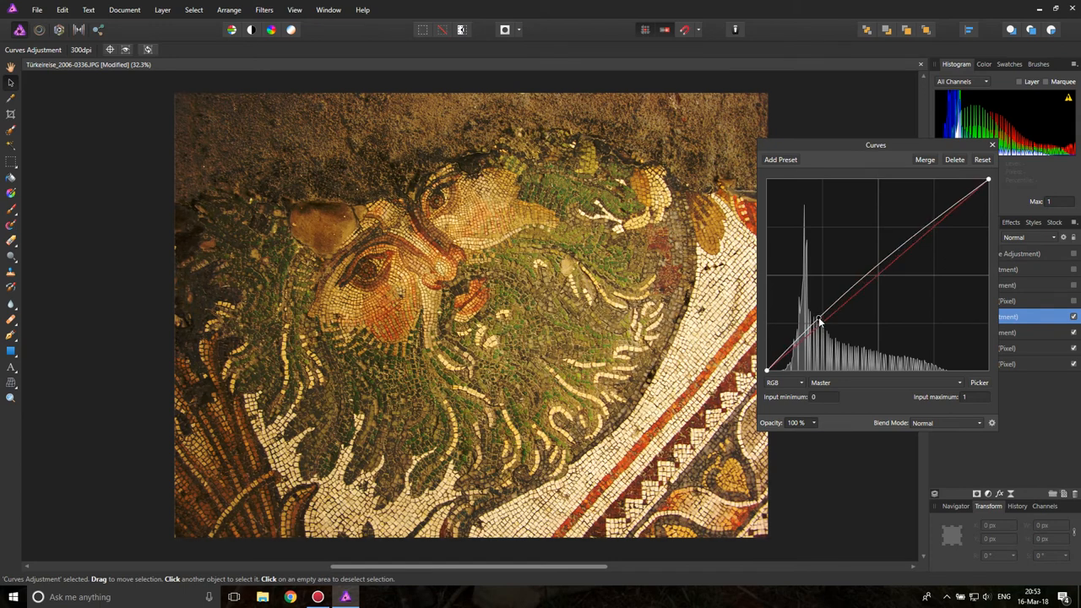
pyautogui.moveTo(819, 321); pyautogui.dragTo(814, 308)
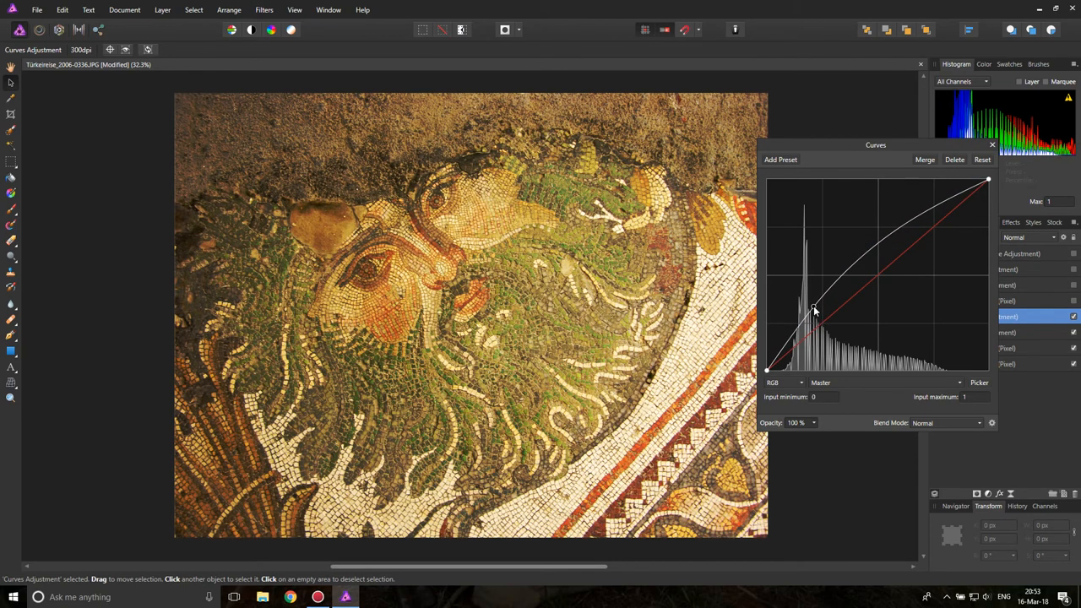
pyautogui.moveTo(815, 311); pyautogui.dragTo(815, 314)
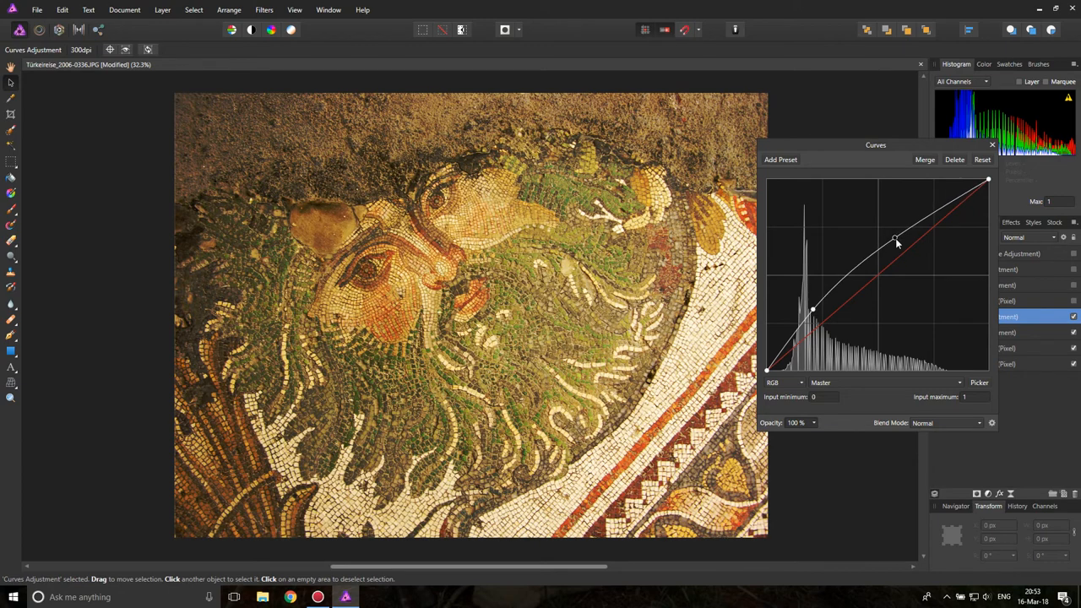
pyautogui.moveTo(897, 243); pyautogui.dragTo(878, 273)
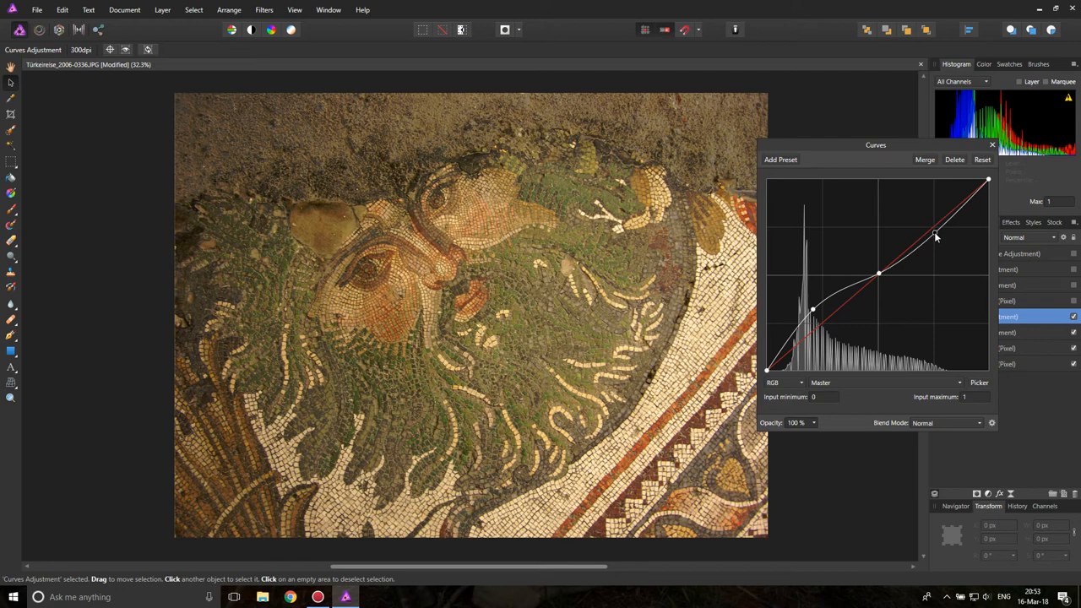
# Bend the curve into a gentle S-shape that deepens the dark tiles, then close the adjustment.
pyautogui.moveTo(936, 237); pyautogui.dragTo(916, 247)
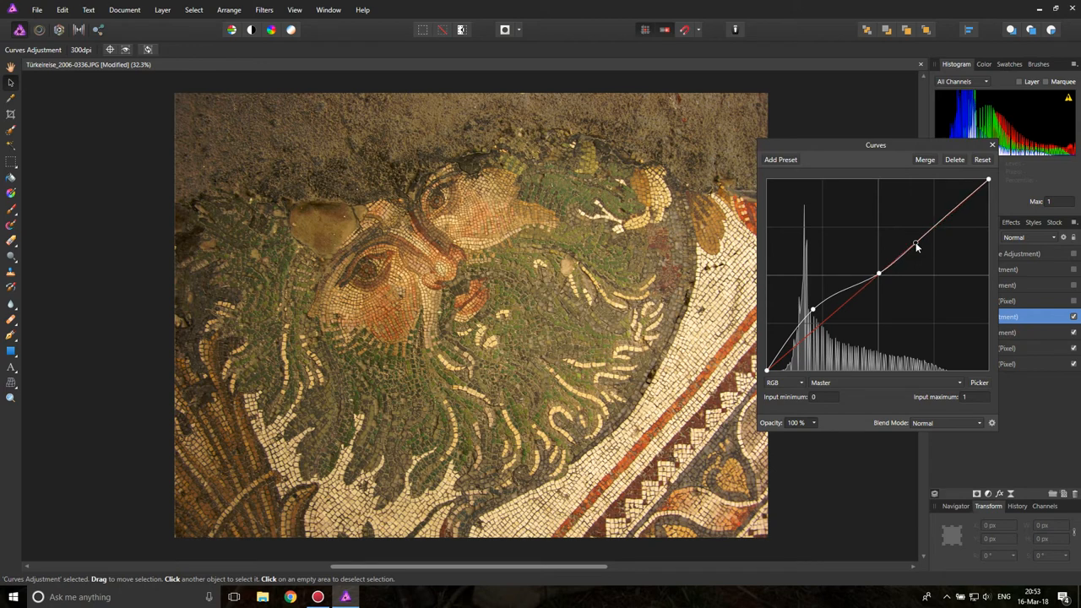
pyautogui.moveTo(915, 247); pyautogui.dragTo(813, 308)
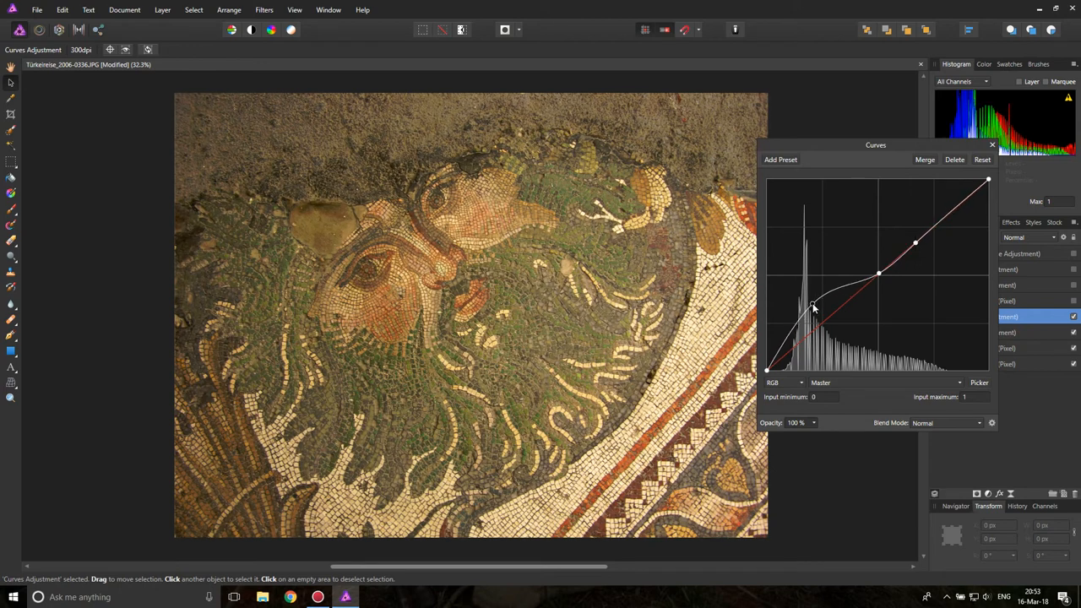
pyautogui.moveTo(812, 307); pyautogui.dragTo(819, 323)
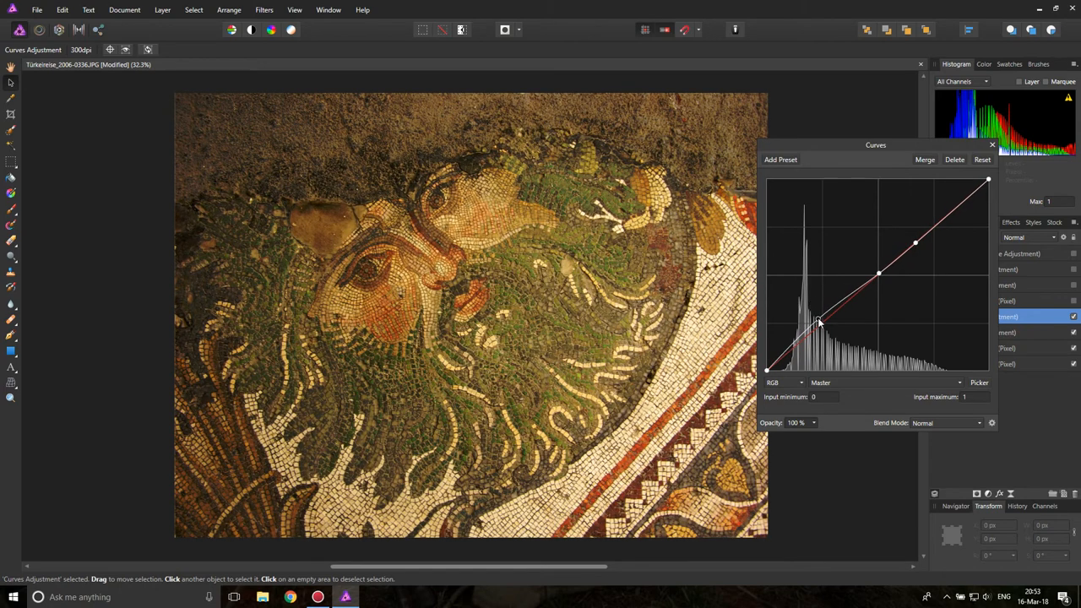
pyautogui.moveTo(819, 324); pyautogui.dragTo(821, 323)
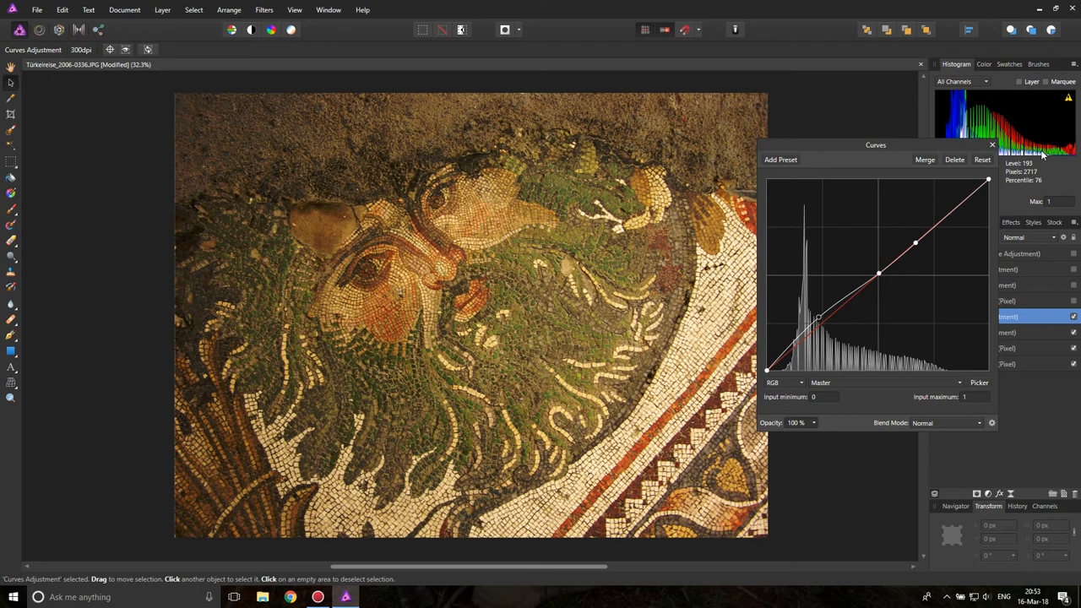
pyautogui.click(992, 145)
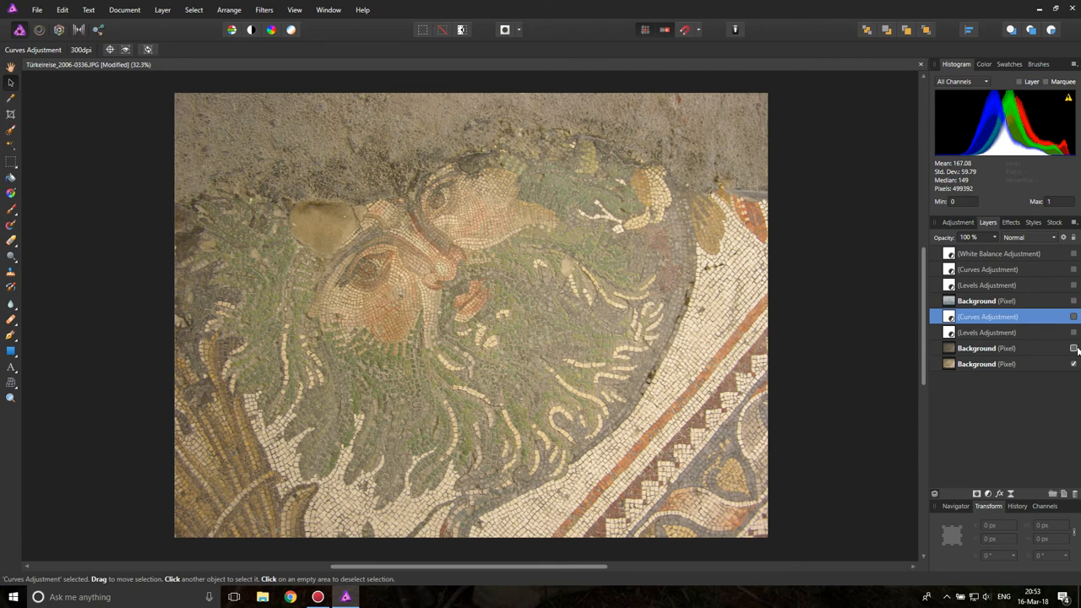
pyautogui.moveTo(530, 334)
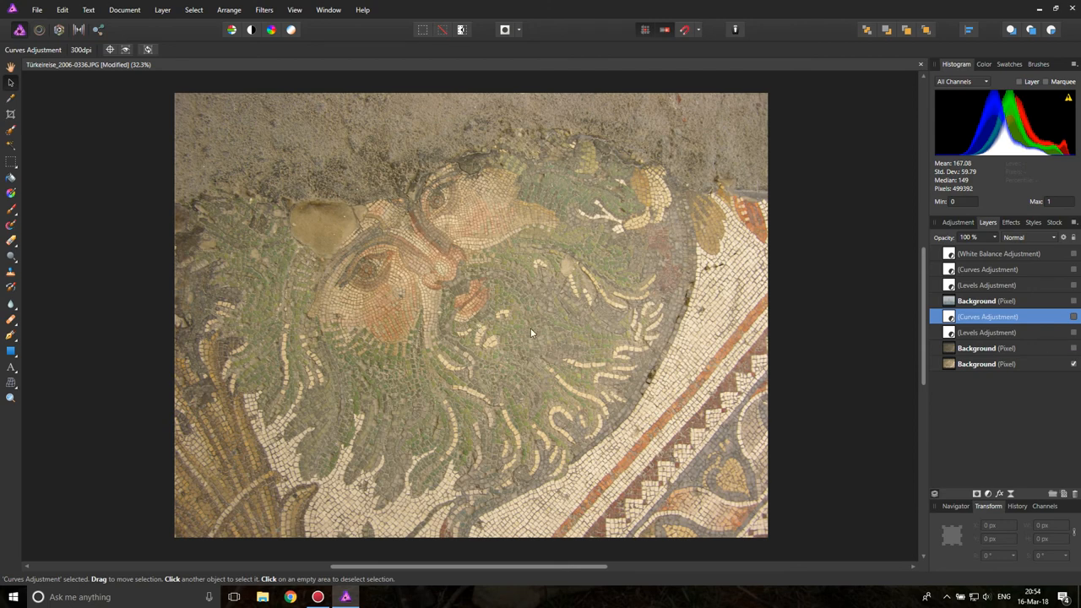
pyautogui.moveTo(829, 374)
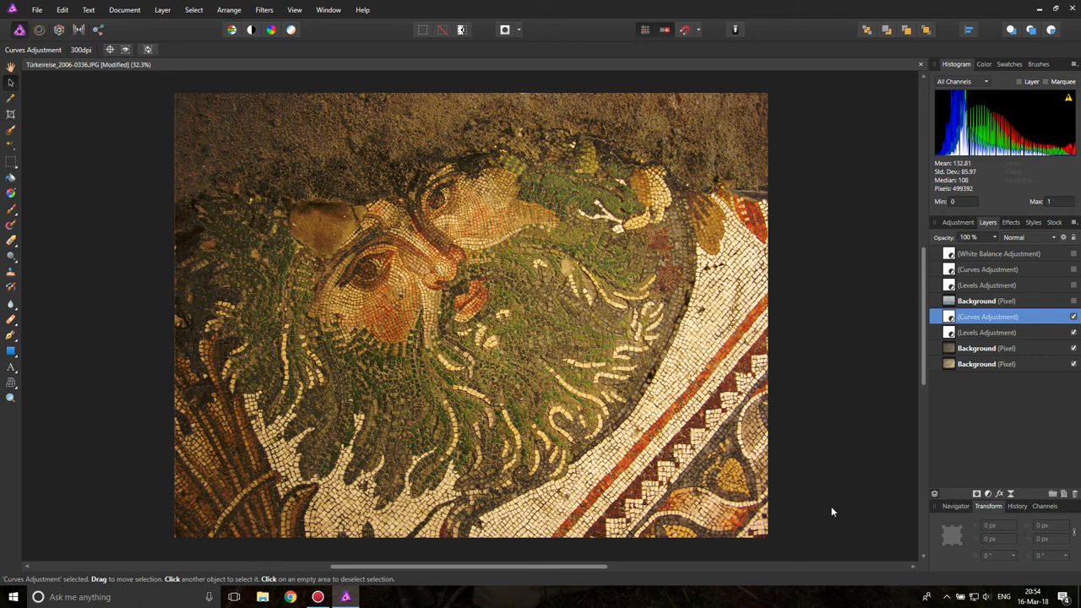
pyautogui.moveTo(836, 511)
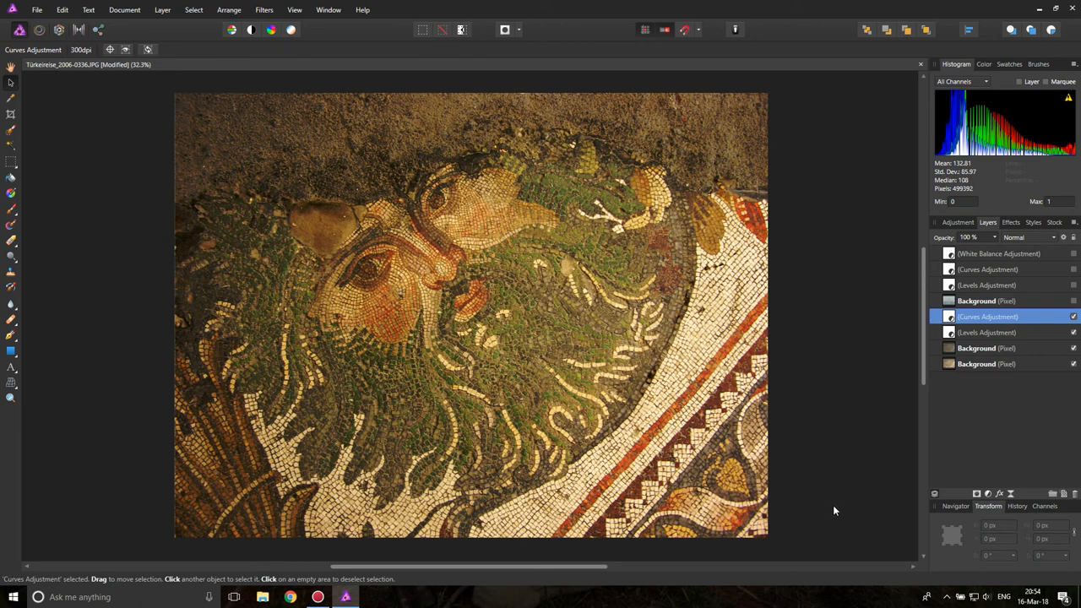
pyautogui.moveTo(838, 506)
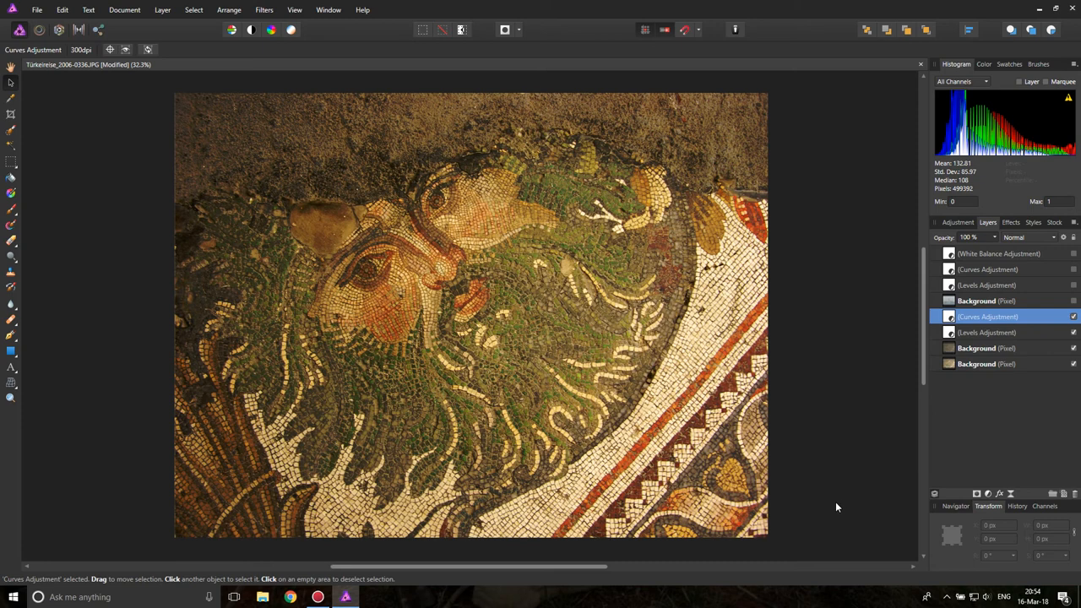
pyautogui.moveTo(371, 318)
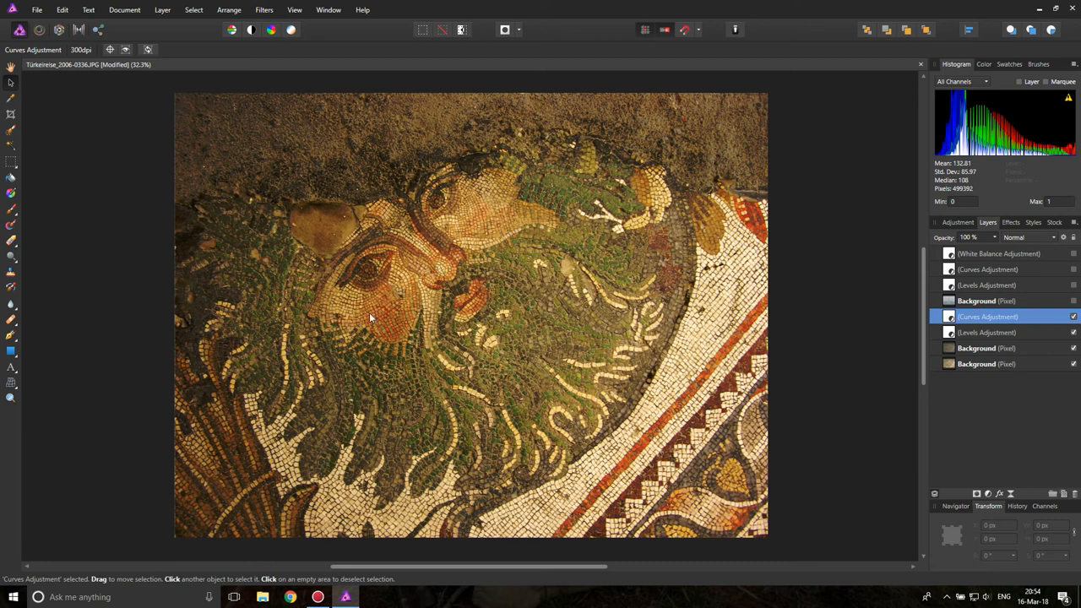
pyautogui.moveTo(655, 406)
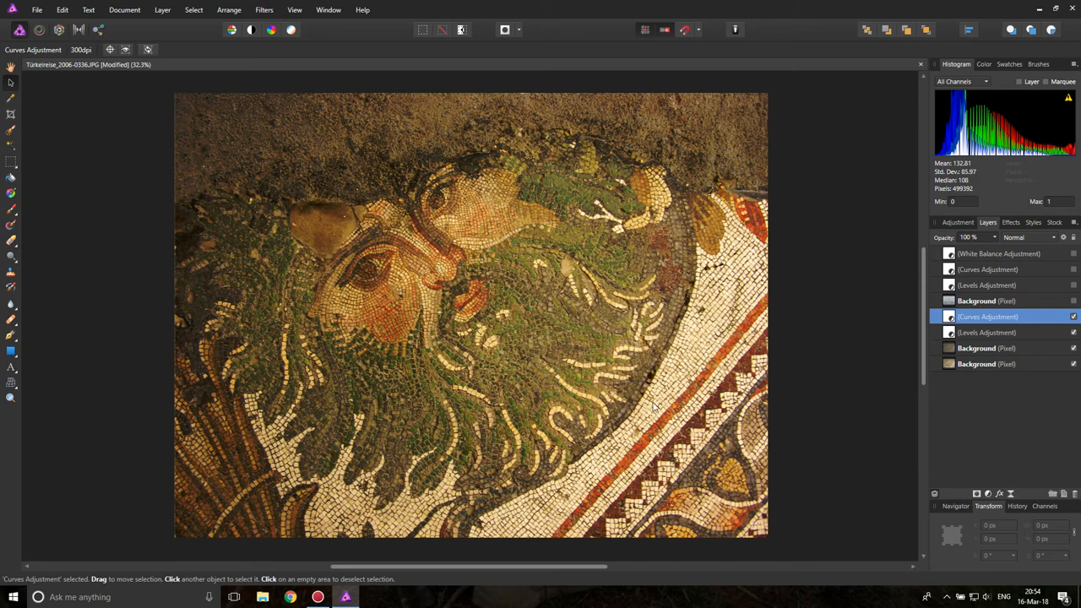
pyautogui.moveTo(517, 324)
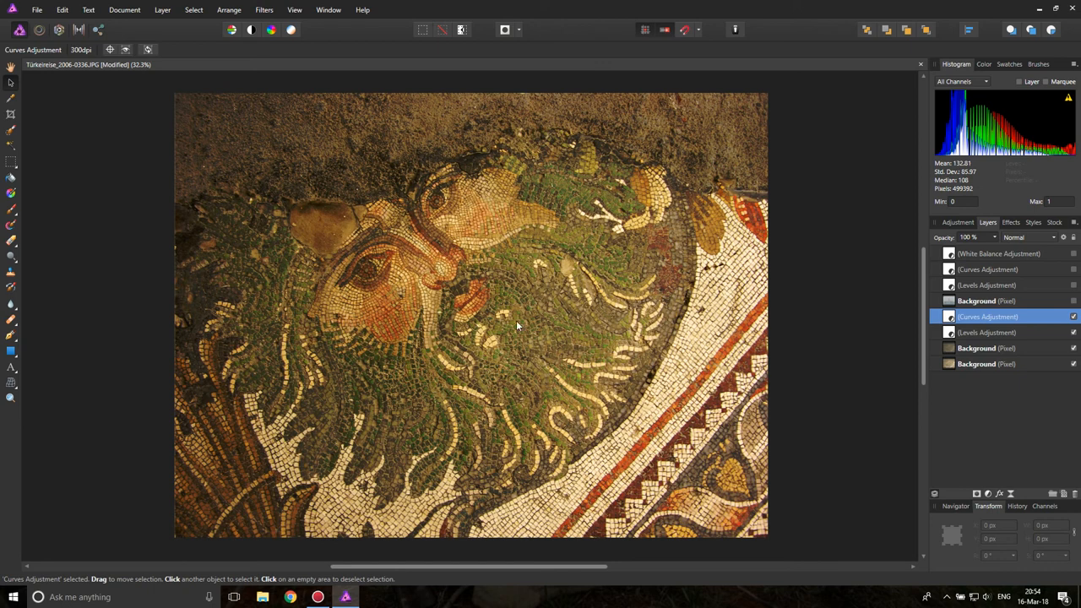
pyautogui.moveTo(767, 418)
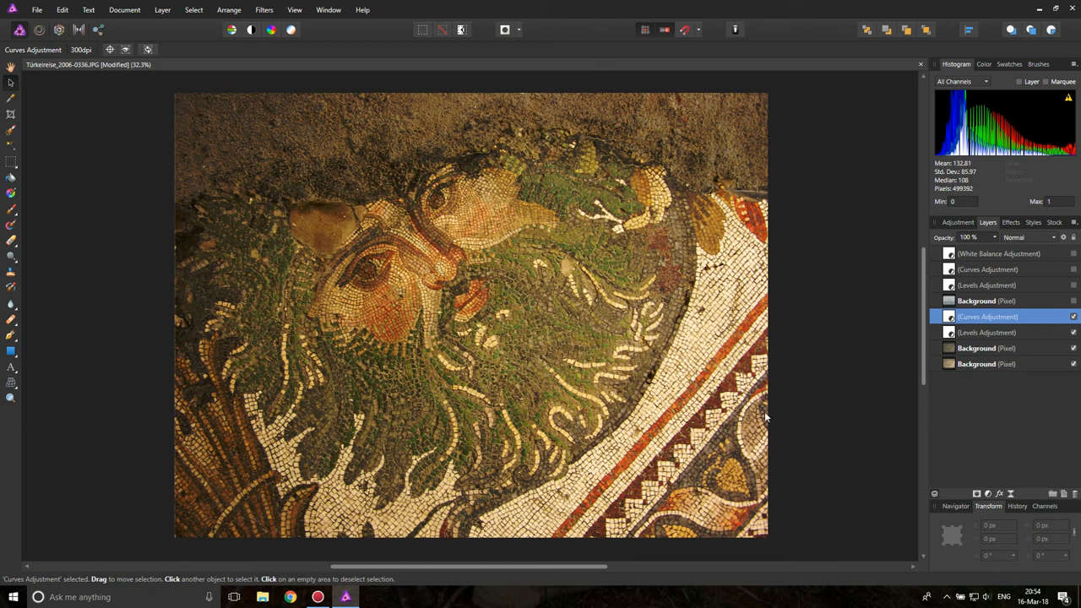
pyautogui.moveTo(784, 407)
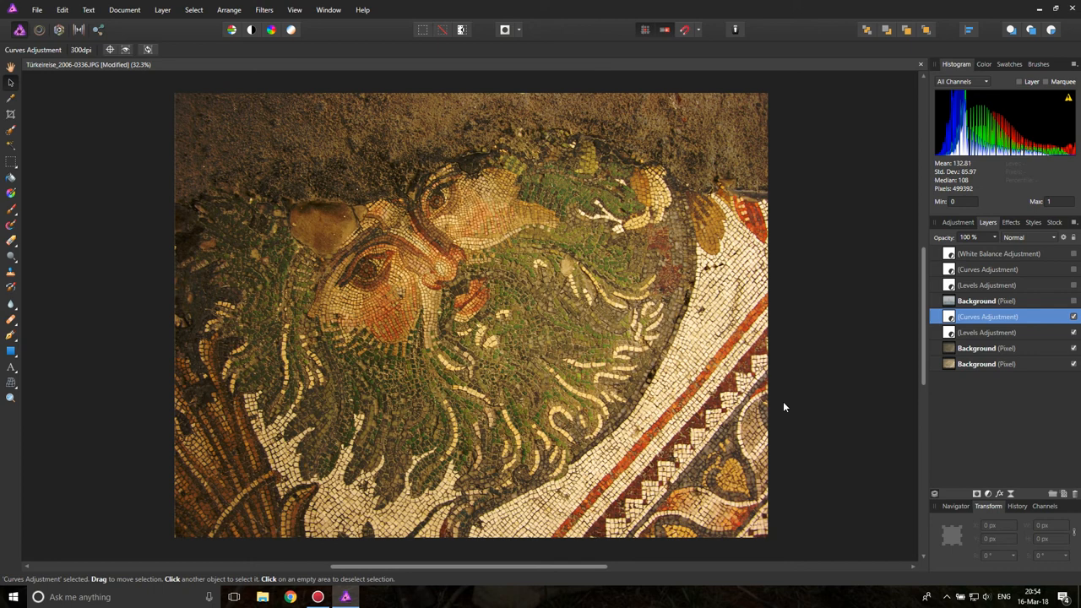
pyautogui.moveTo(796, 405)
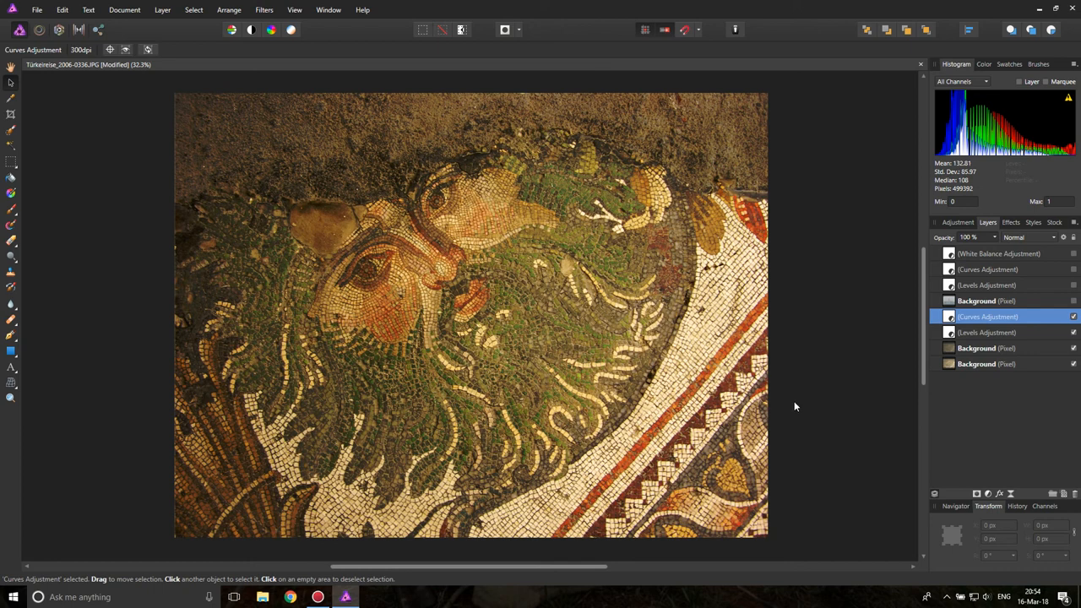
pyautogui.moveTo(804, 405)
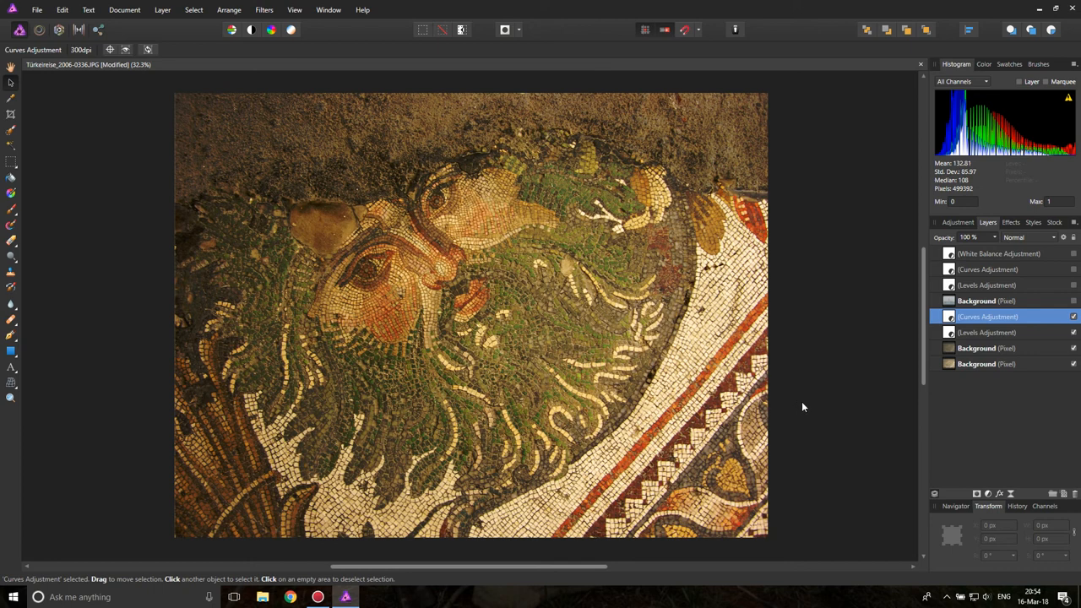
pyautogui.moveTo(808, 399)
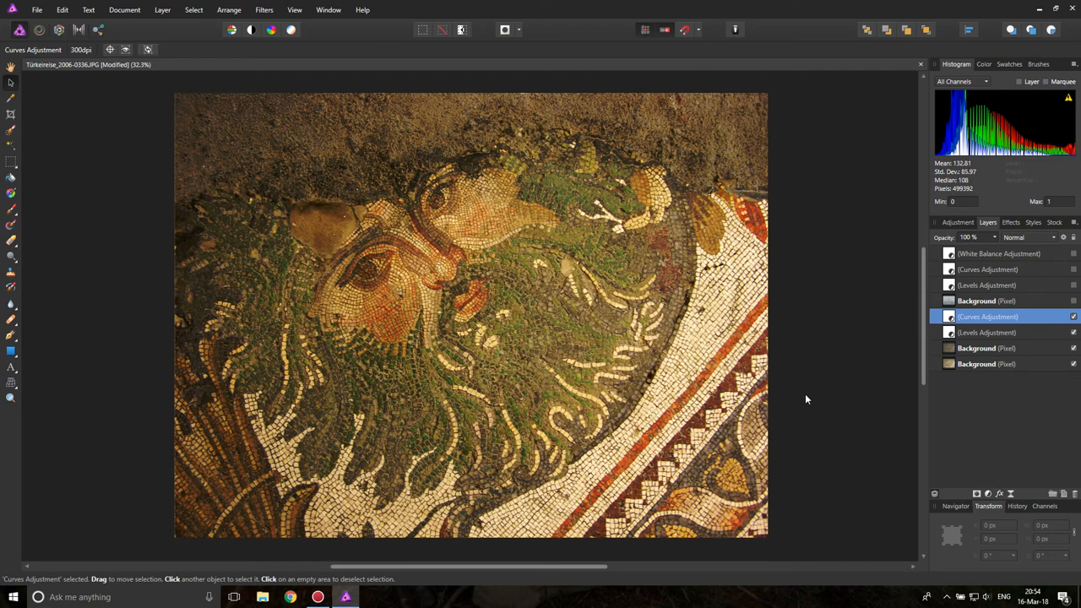
pyautogui.moveTo(803, 404)
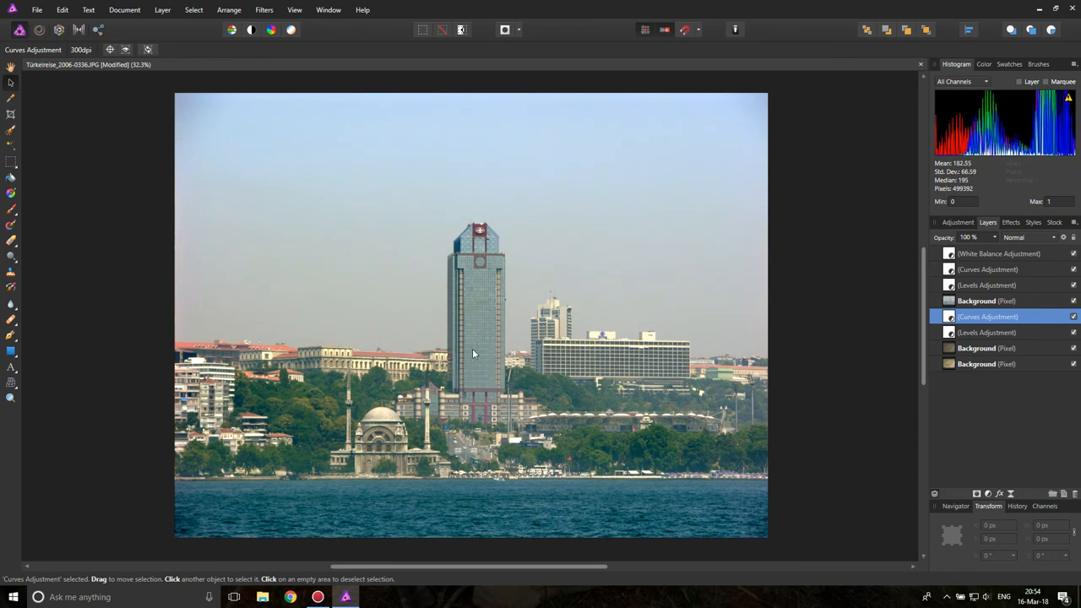
pyautogui.moveTo(834, 358)
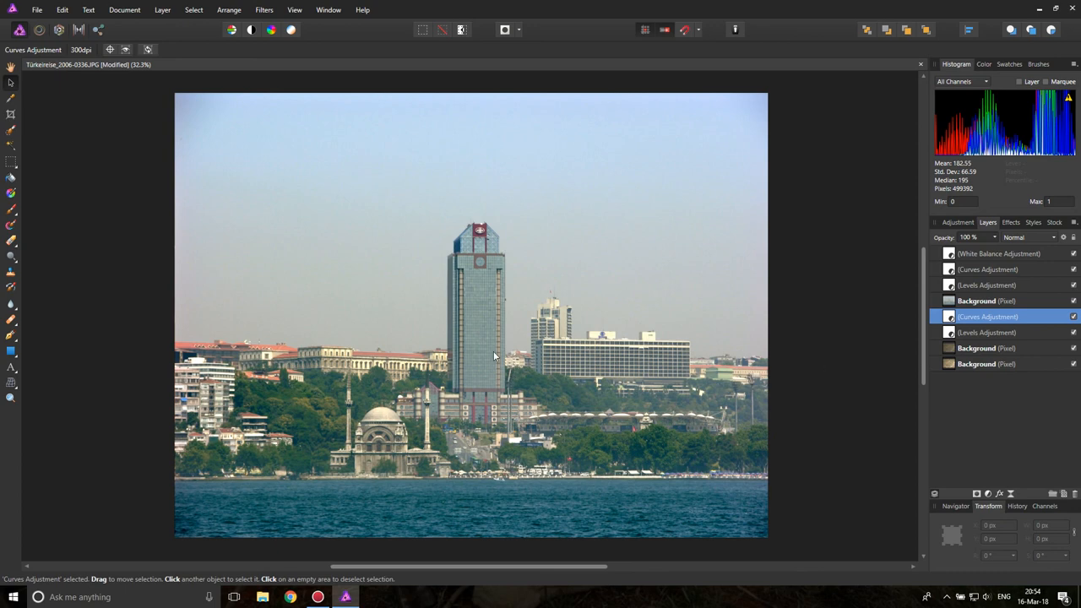
pyautogui.moveTo(821, 389)
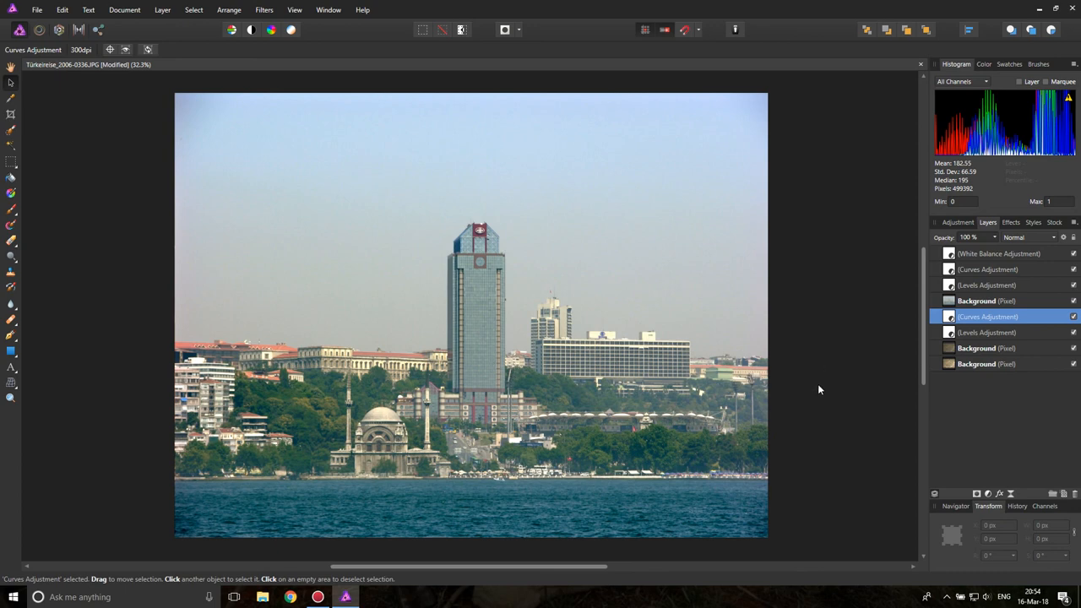
pyautogui.moveTo(814, 382)
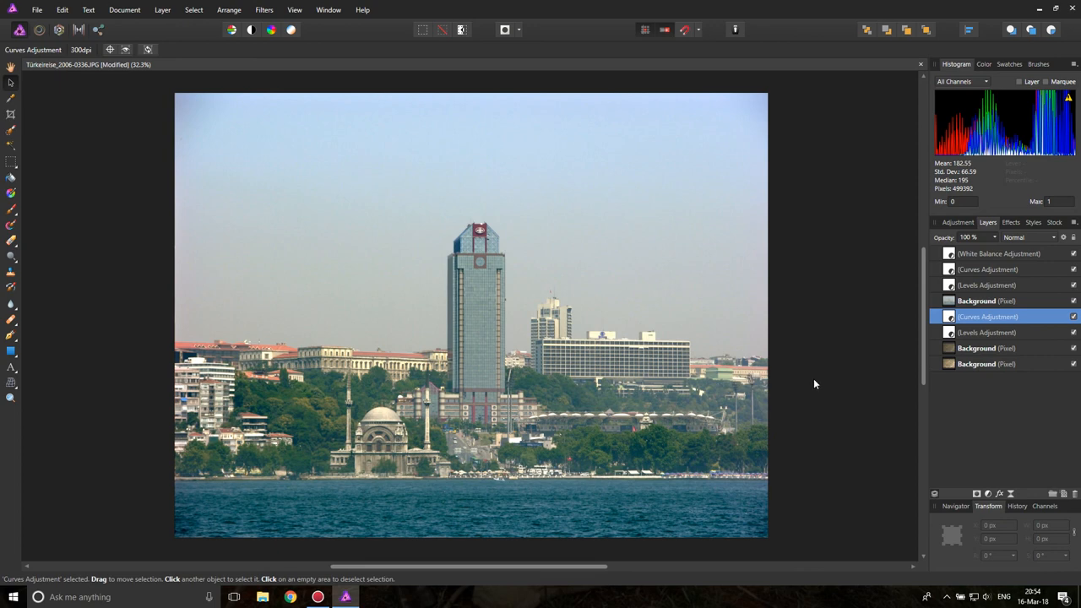